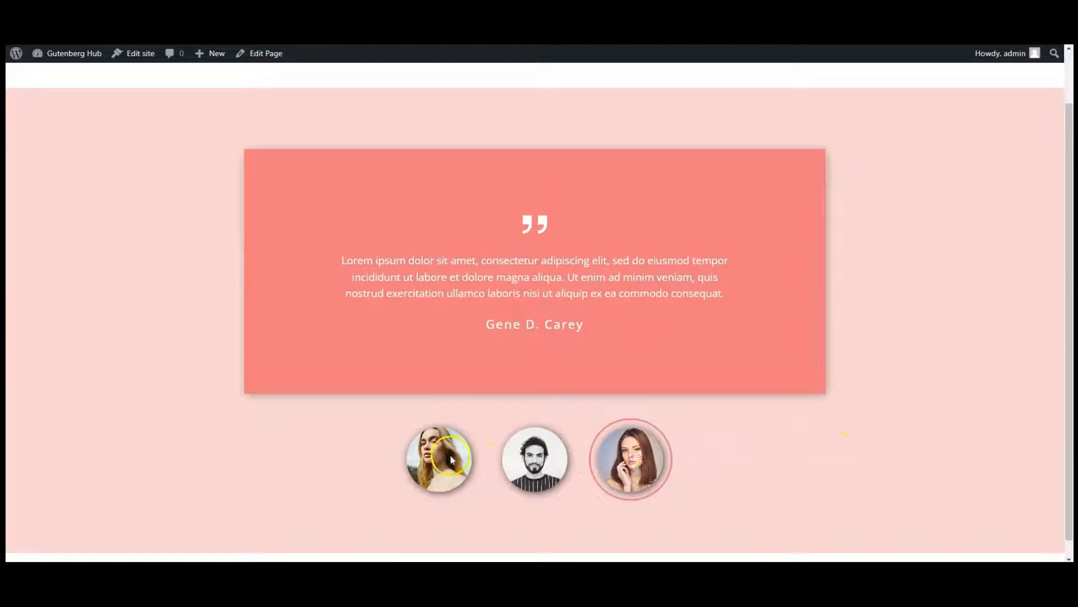
# Step: On the live page, click the client photos to show other clients' testimonials, including the third
pyautogui.click(534, 459)
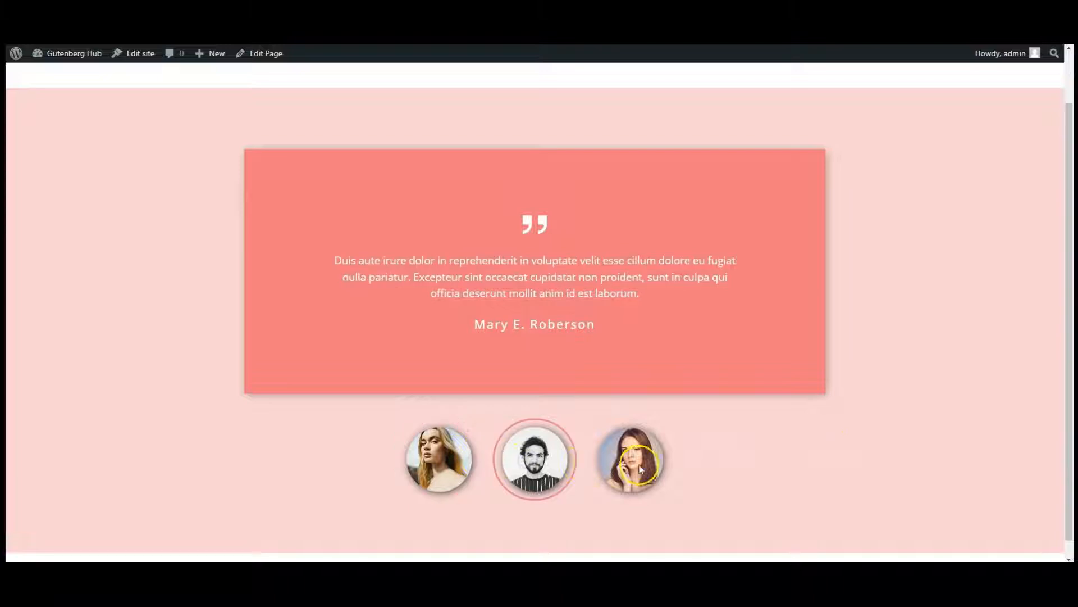
pyautogui.click(266, 53)
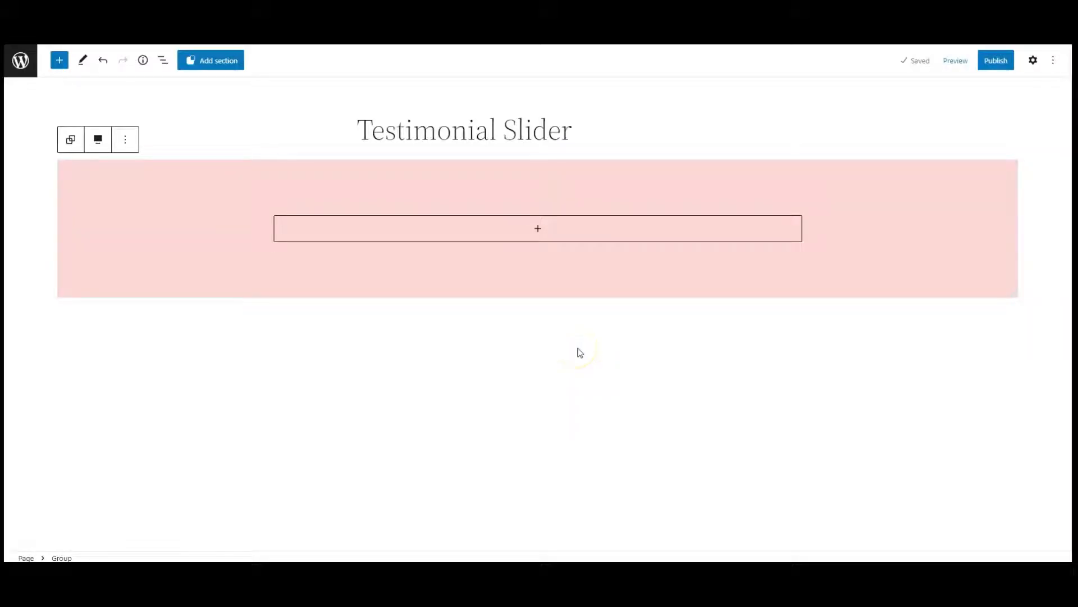
pyautogui.moveTo(276, 190)
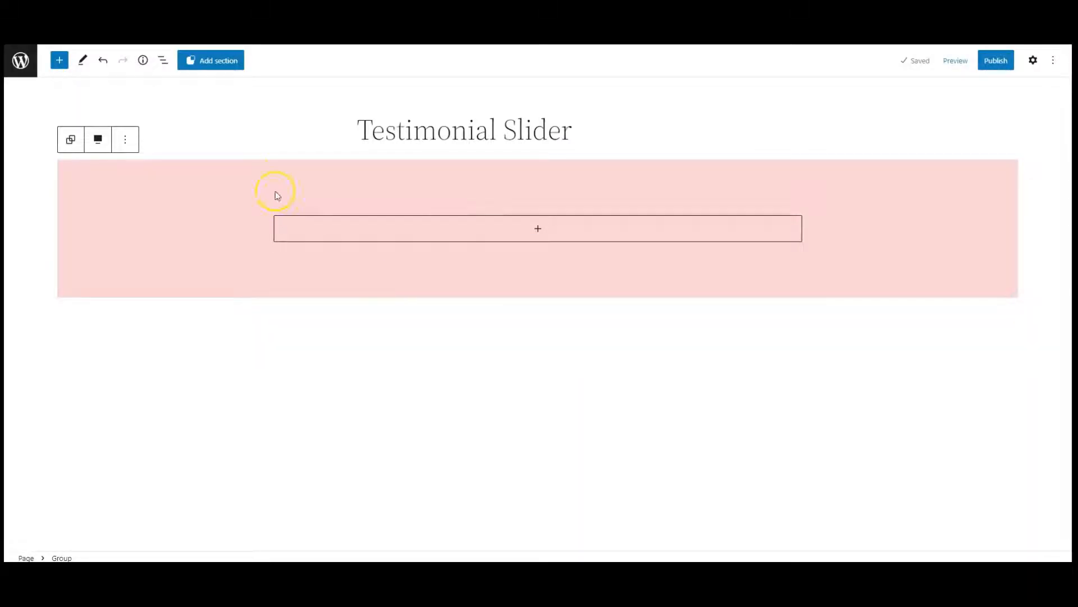
# Step: Insert a Group inside the pale pink section and give it a salmon background
pyautogui.click(162, 61)
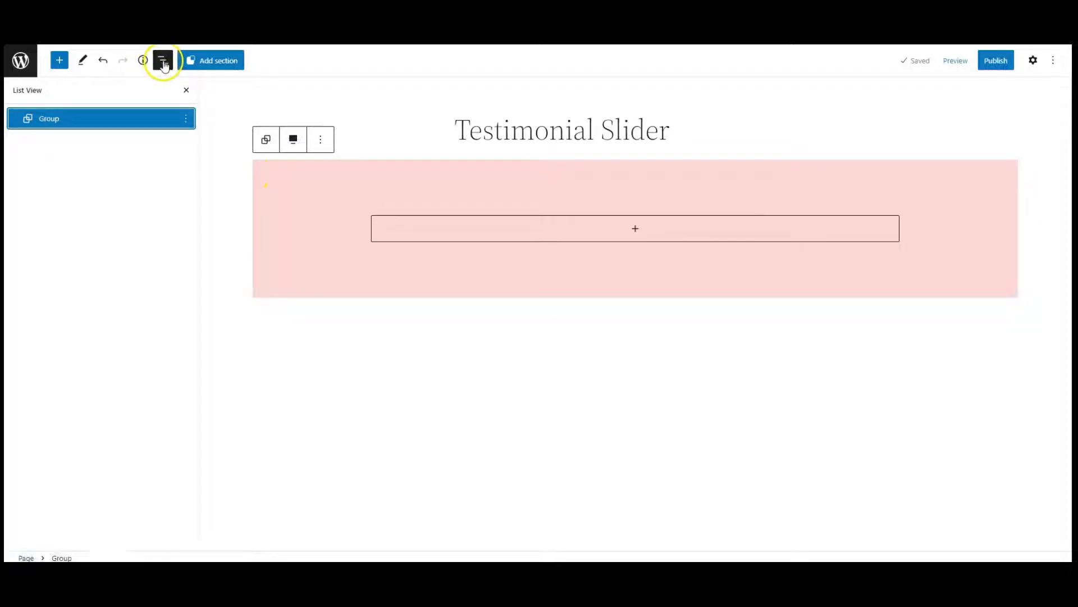
pyautogui.moveTo(561, 233)
pyautogui.write('gr')
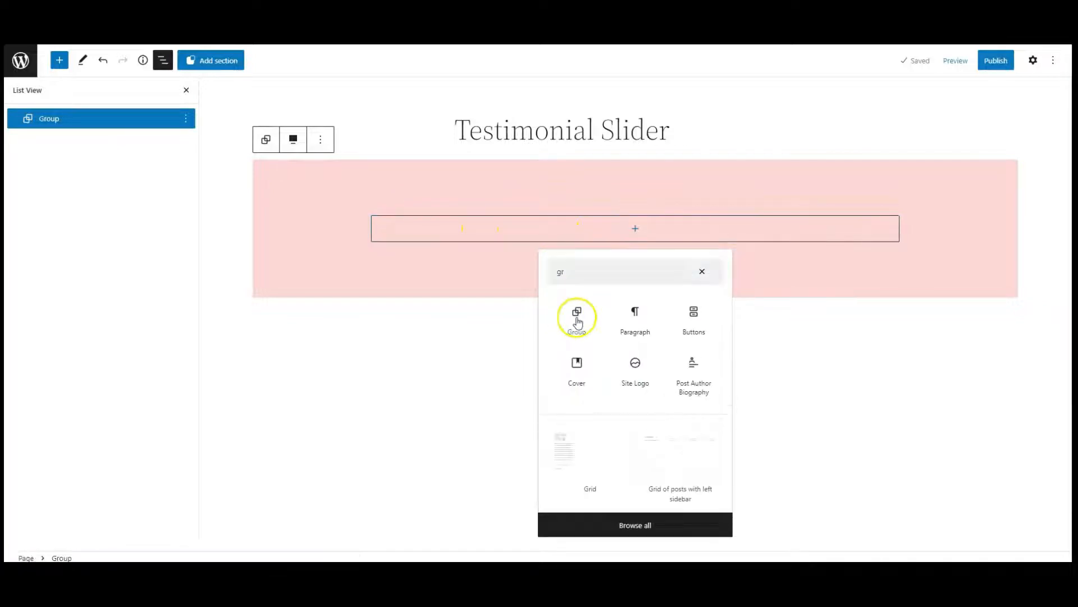
pyautogui.click(576, 318)
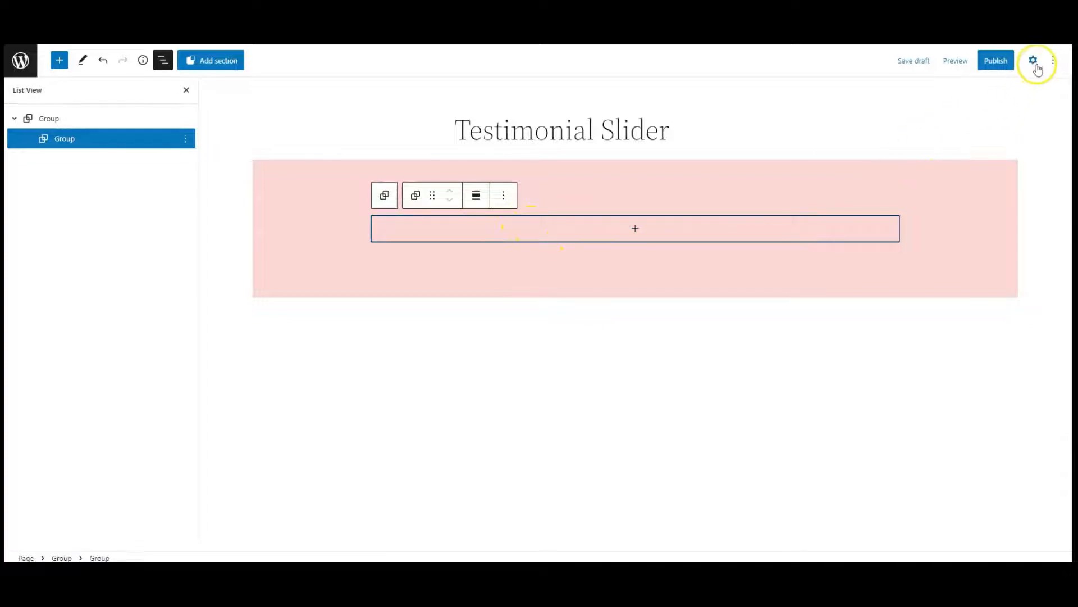
pyautogui.click(1033, 60)
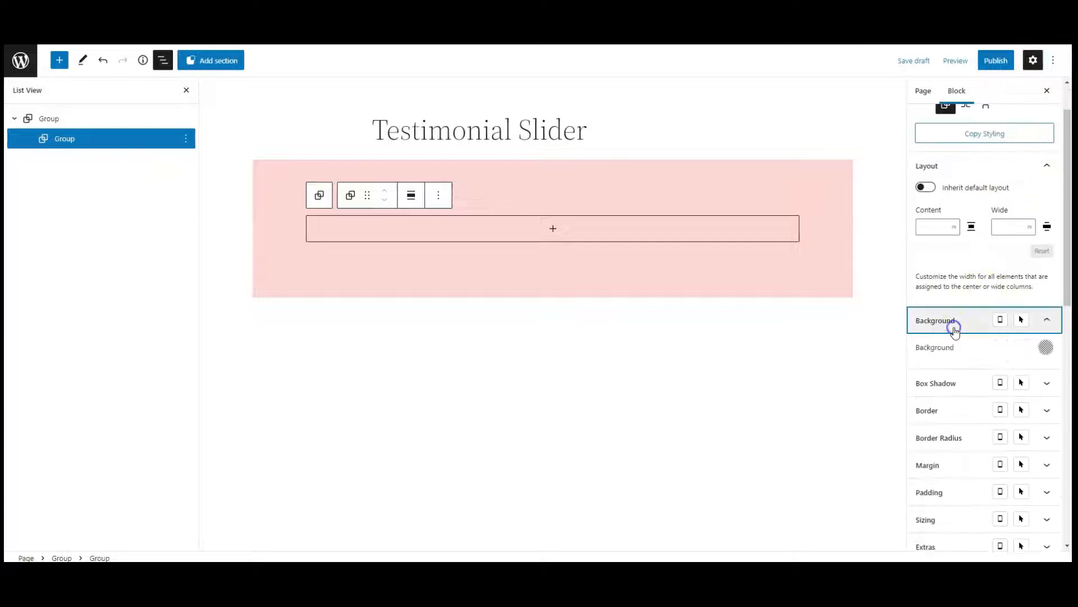
pyautogui.click(1046, 347)
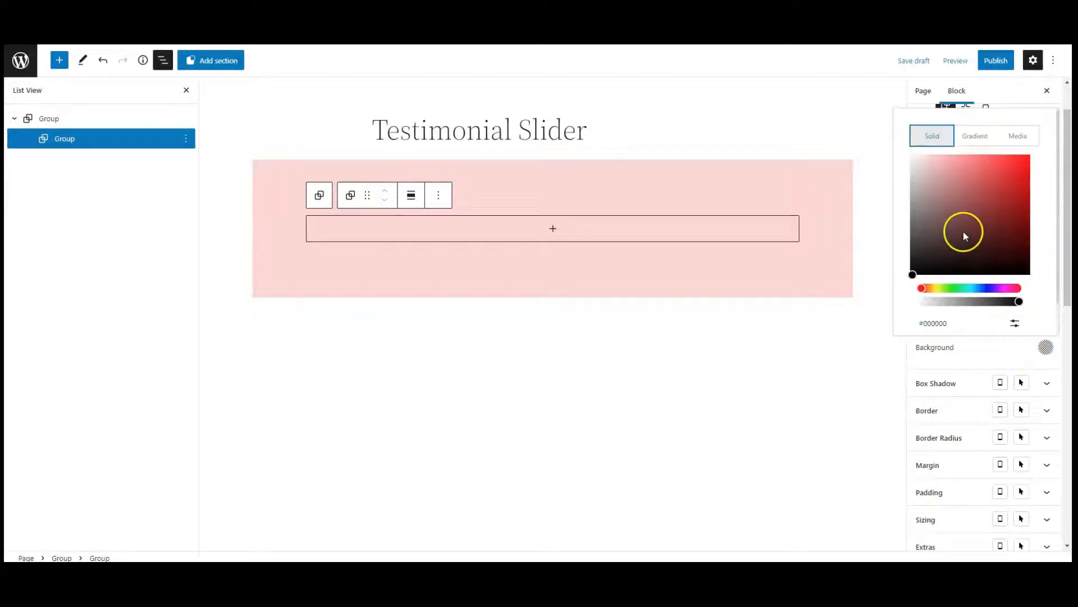
pyautogui.click(1016, 324)
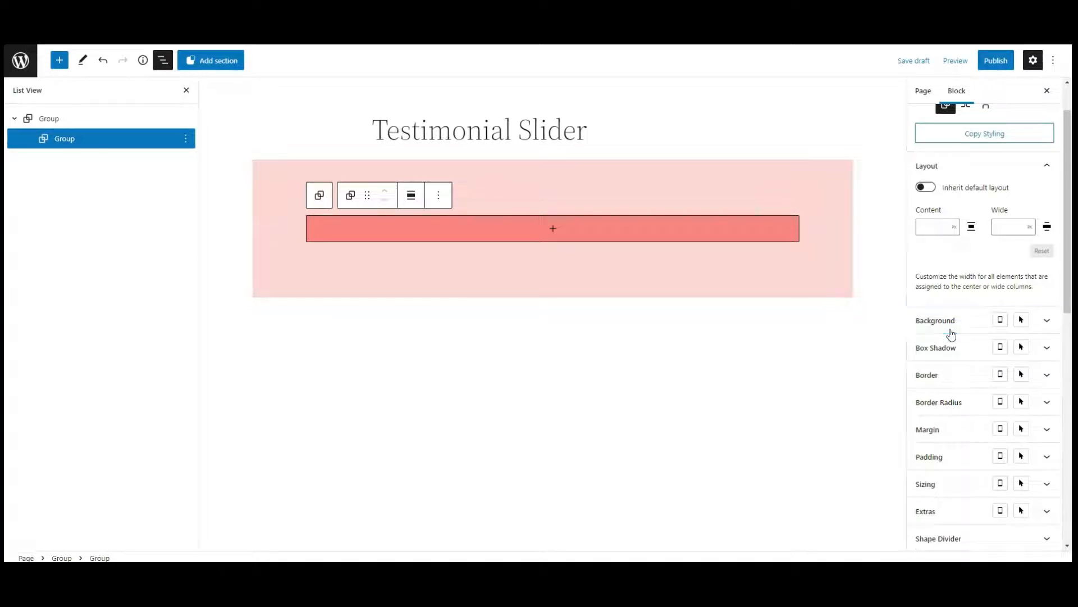
# Step: Add a Group (searched via 'gri') inside the salmon group and convert it to a vertical Stack
pyautogui.click(553, 229)
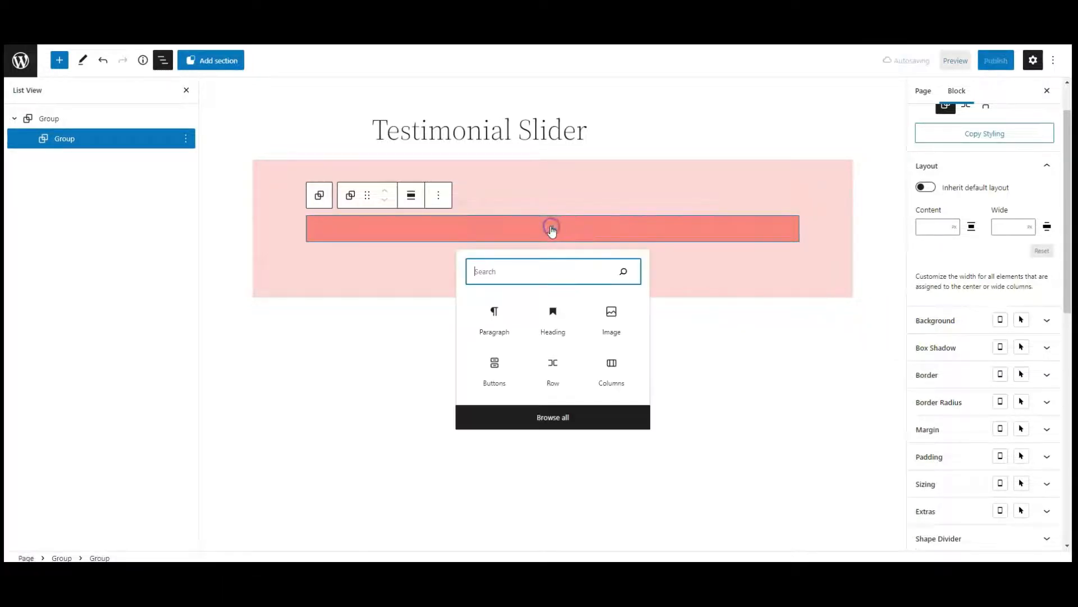
pyautogui.write('gri')
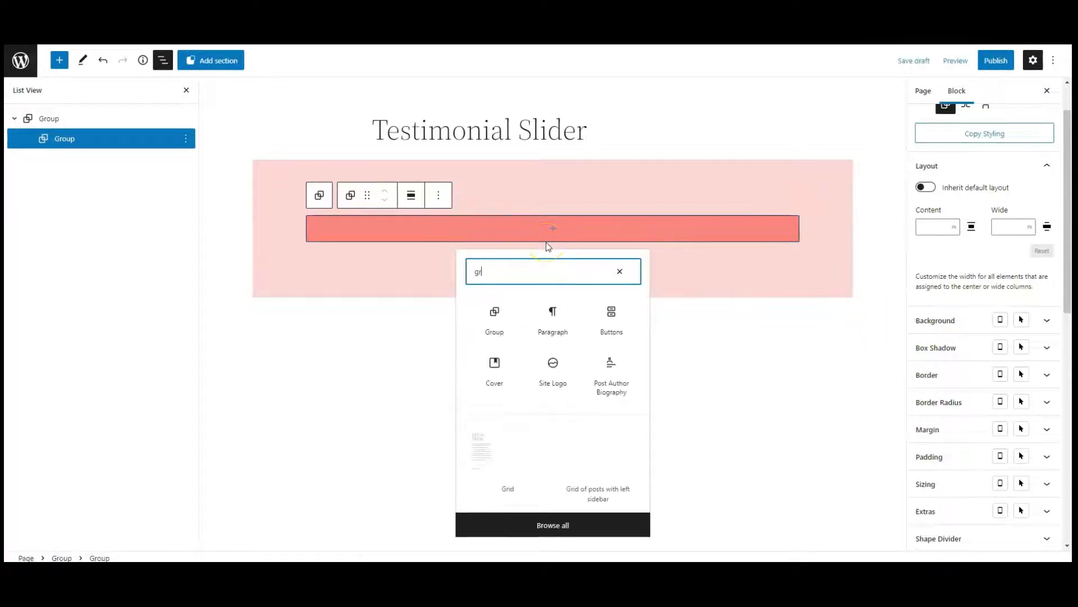
pyautogui.click(494, 316)
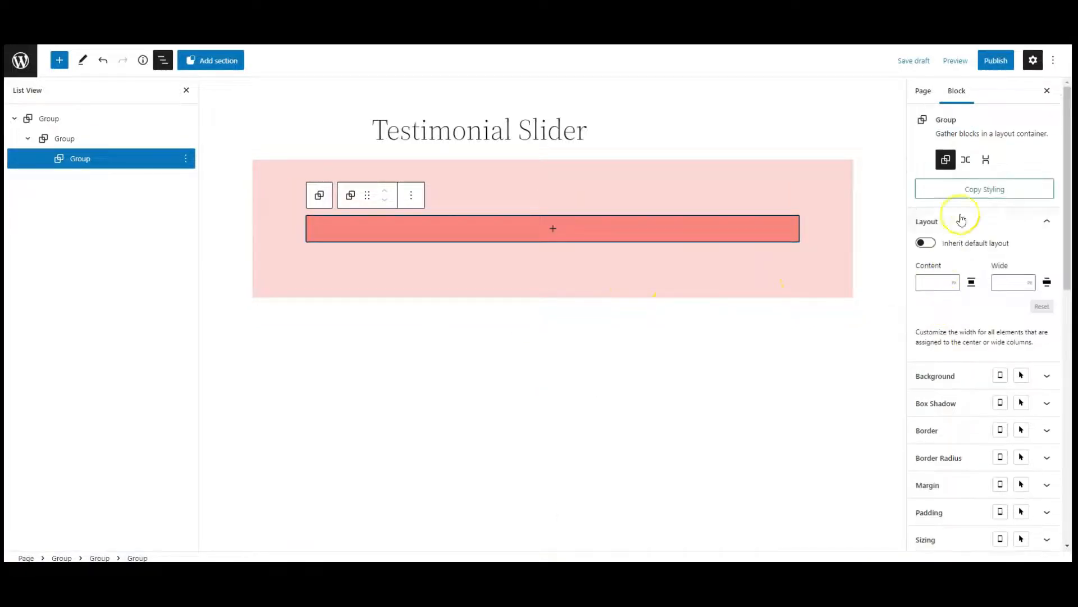
pyautogui.click(986, 159)
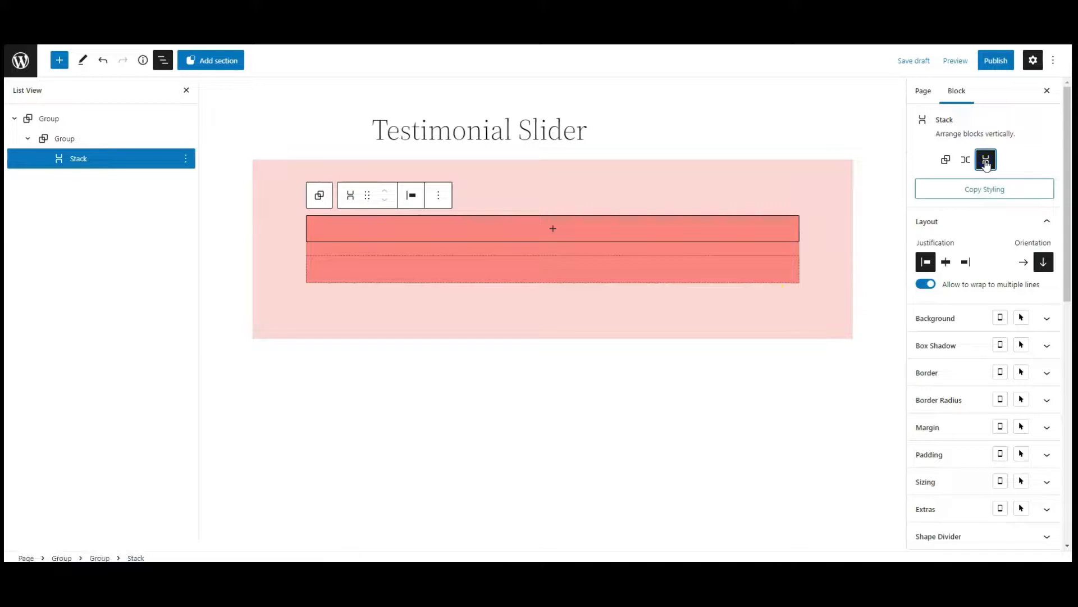
pyautogui.moveTo(825, 210)
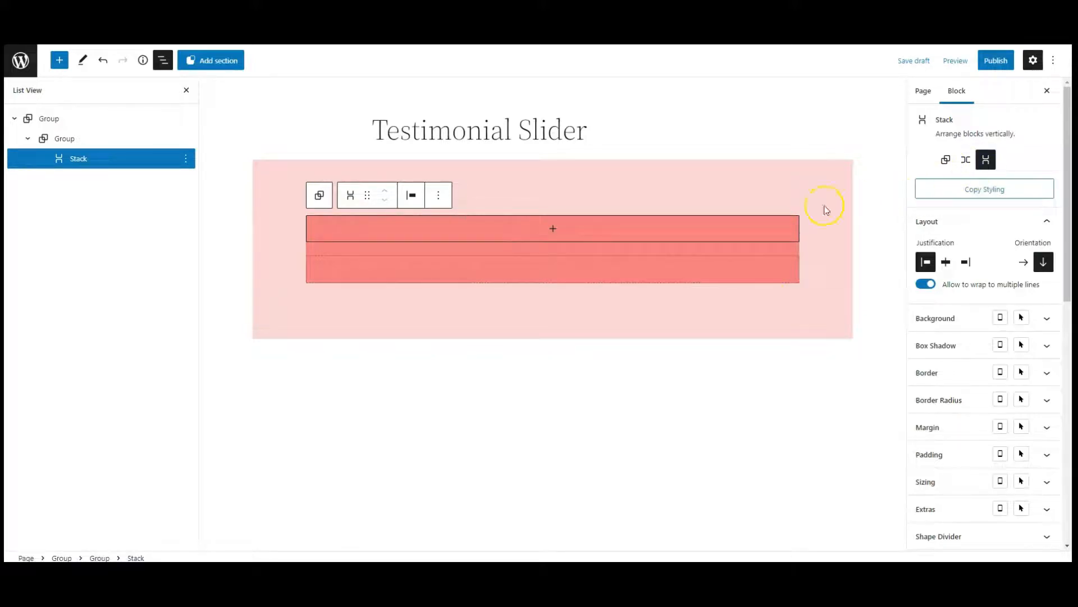
pyautogui.click(552, 228)
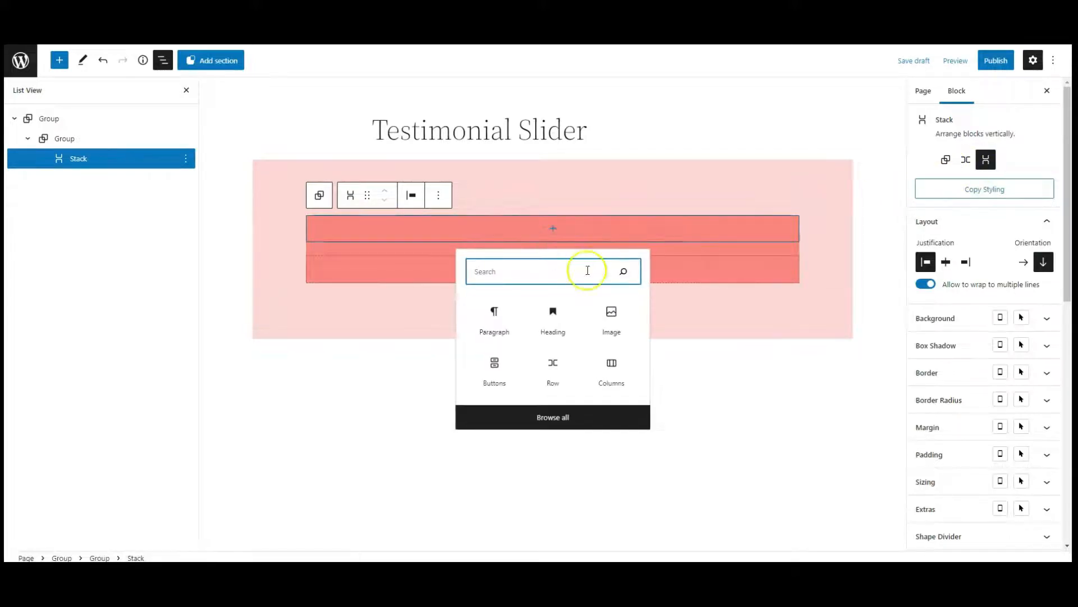
# Step: Insert the quotation-mark image from the Media Library into the Stack
pyautogui.click(611, 320)
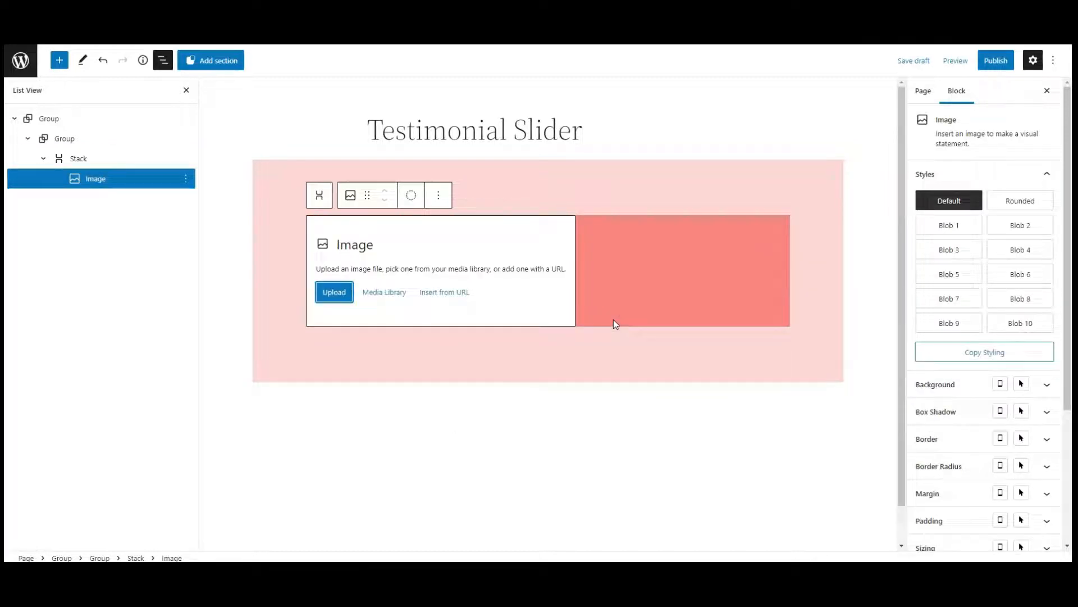
pyautogui.click(384, 291)
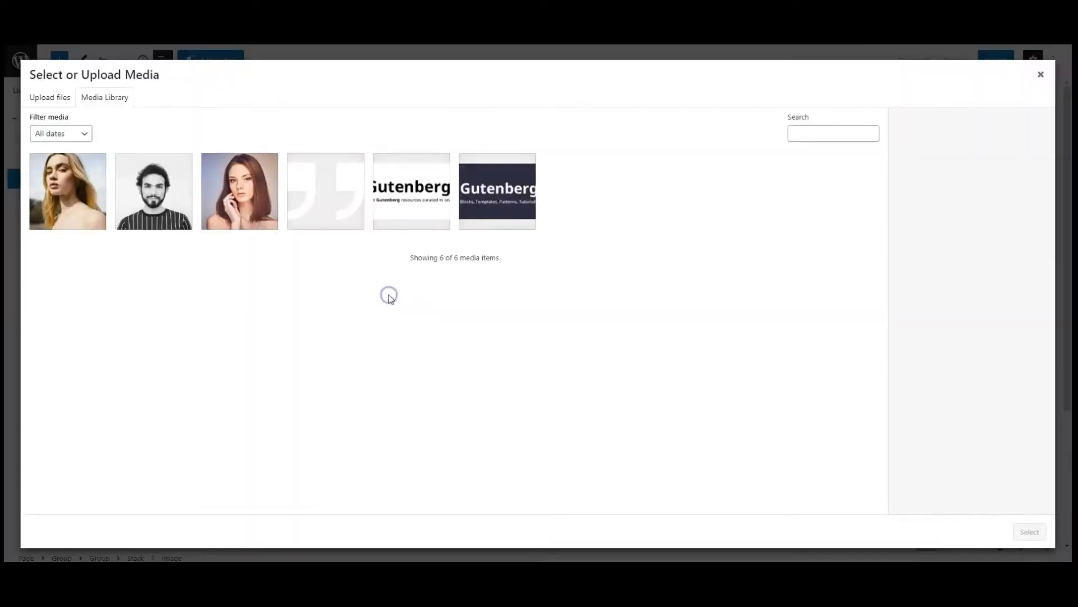
pyautogui.click(324, 190)
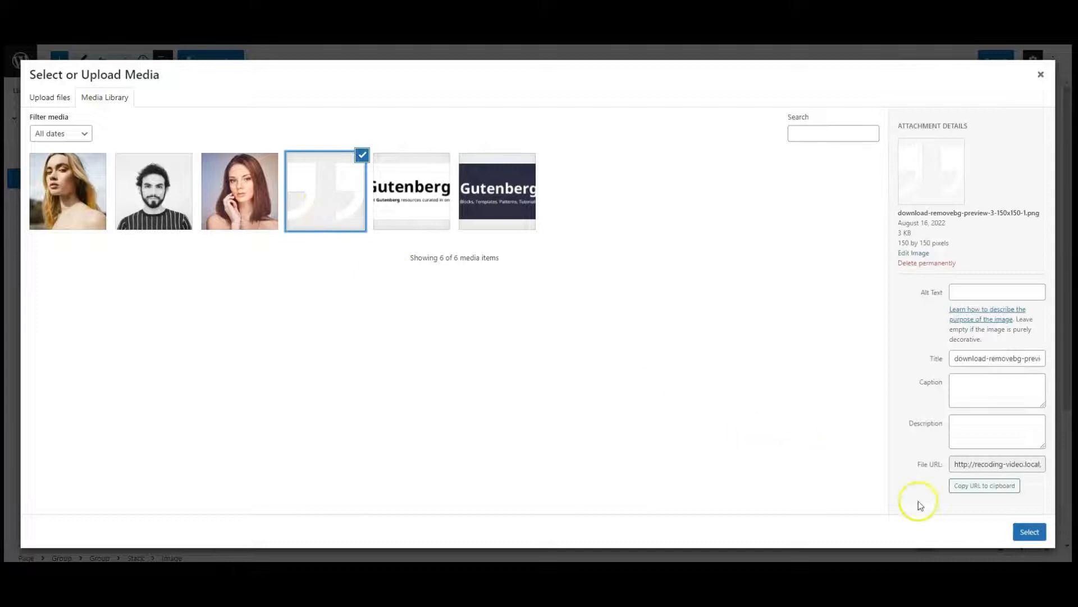
pyautogui.click(1029, 530)
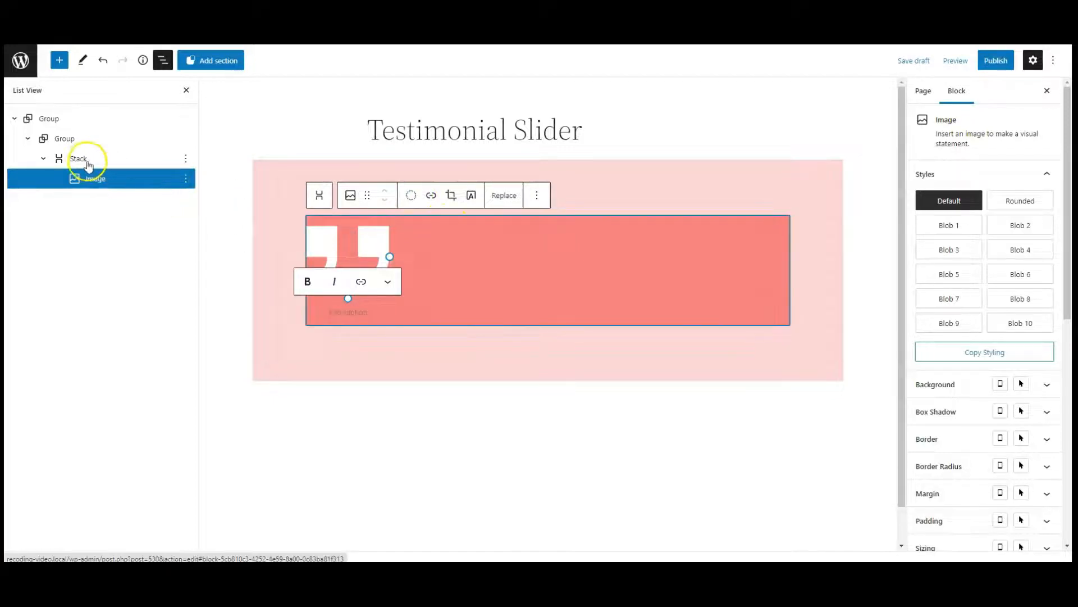
# Step: Centre the Stack's contents horizontally so the quote image sits in the middle
pyautogui.click(78, 159)
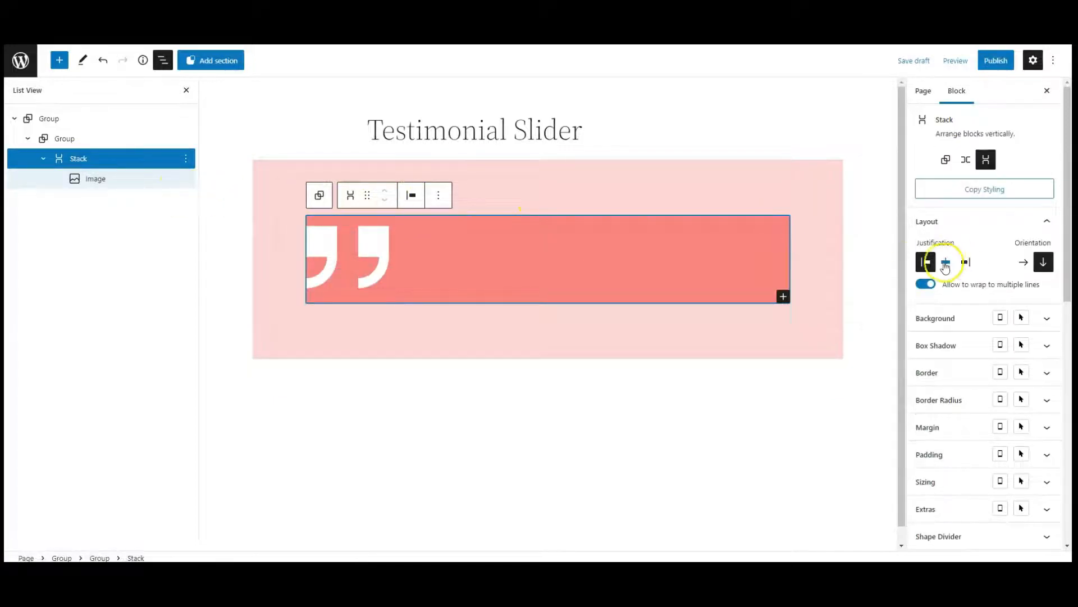
pyautogui.click(946, 263)
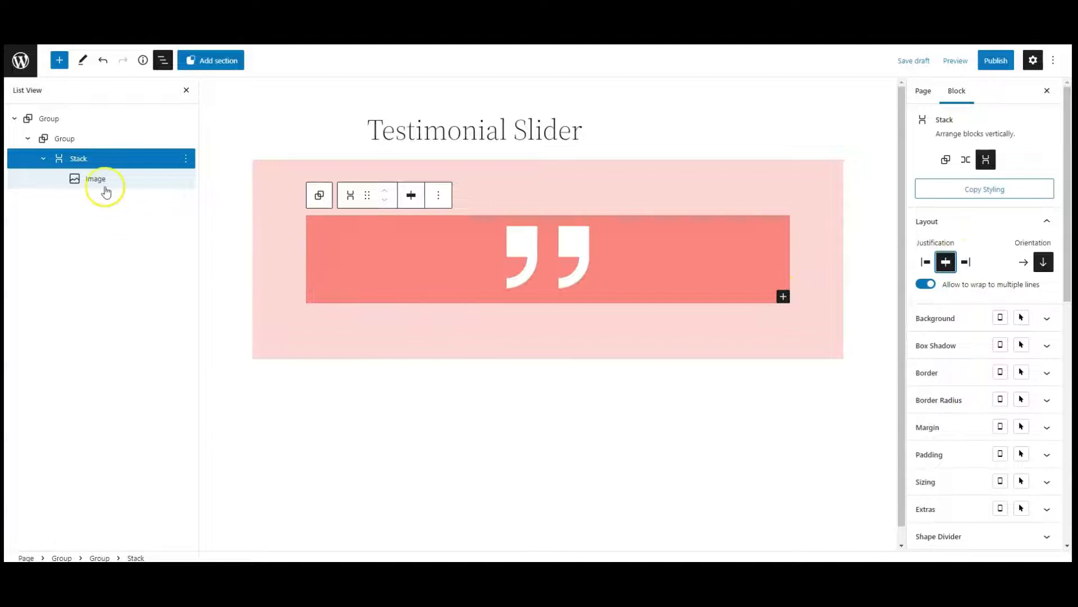
pyautogui.click(96, 178)
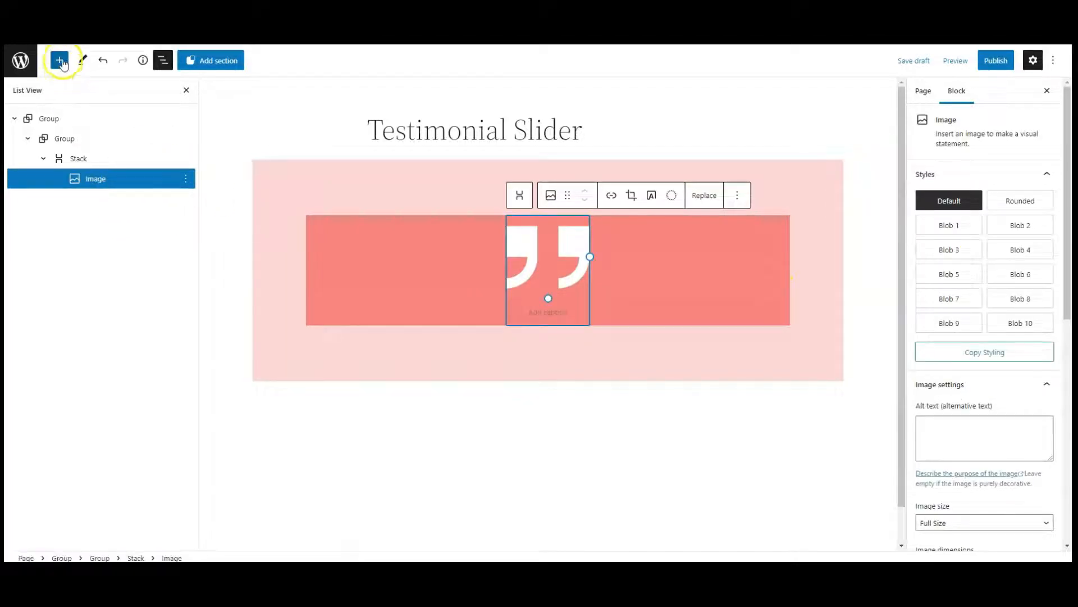
# Step: Add a Paragraph block below the quote image for the testimonial text
pyautogui.click(60, 60)
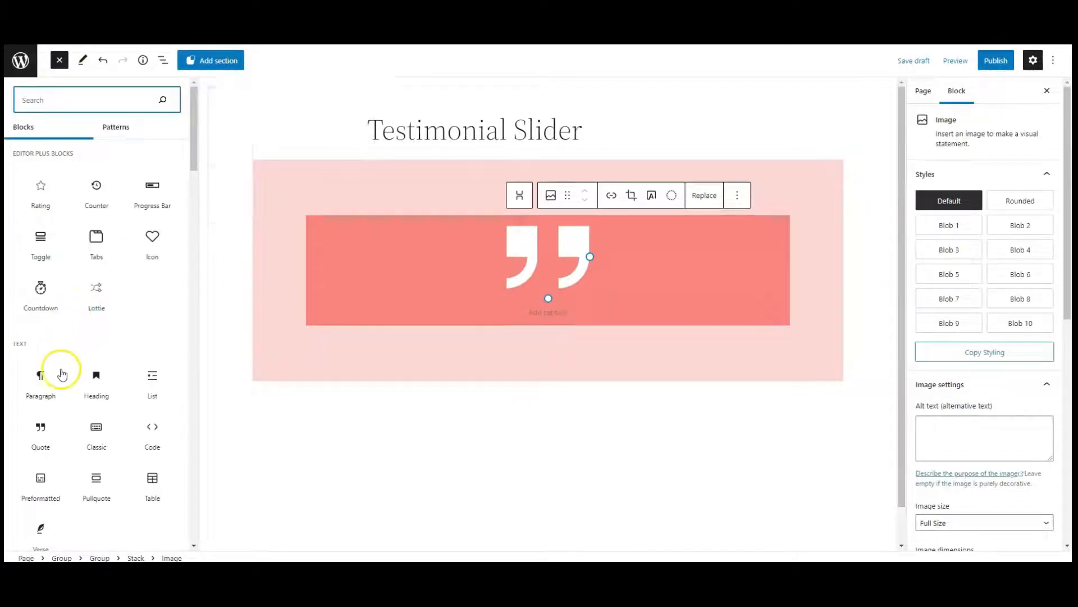
pyautogui.click(40, 382)
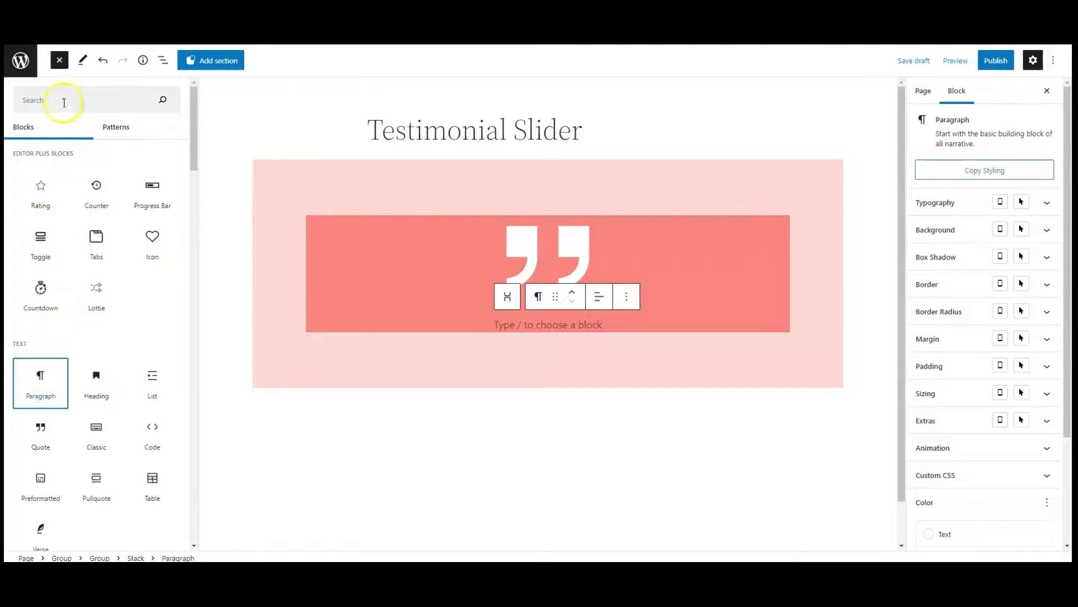
pyautogui.click(59, 60)
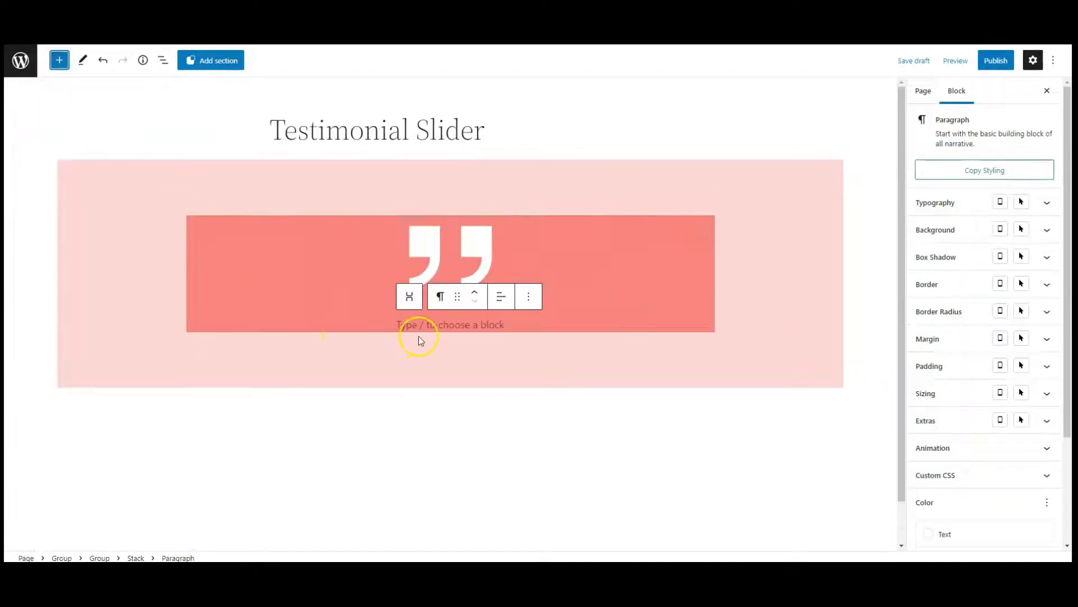
pyautogui.click(430, 324)
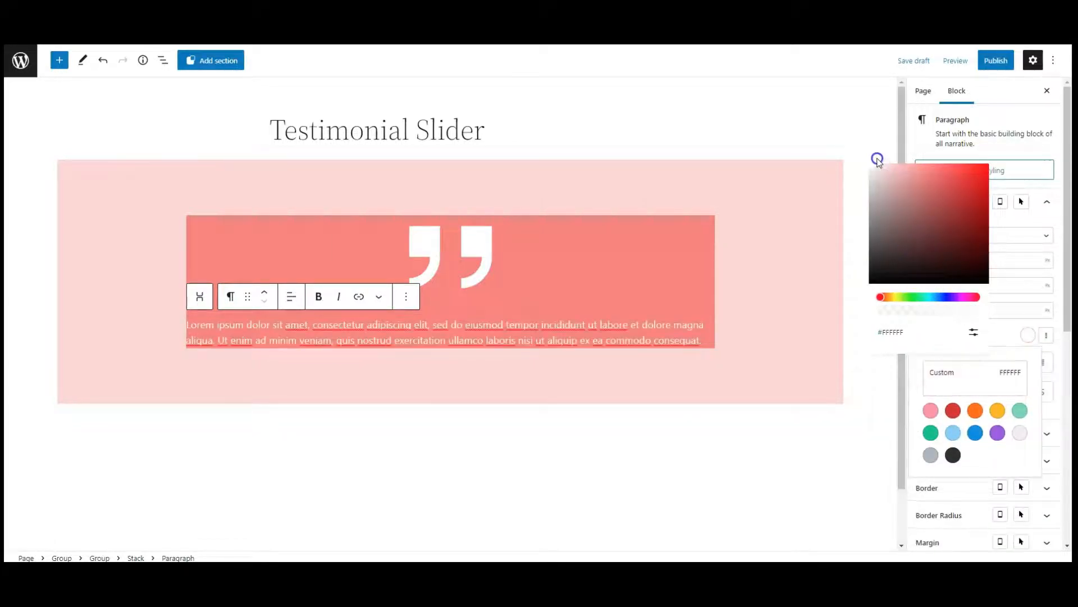
# Step: Style the quote paragraph white, size 17, and centre-aligned
pyautogui.click(1027, 336)
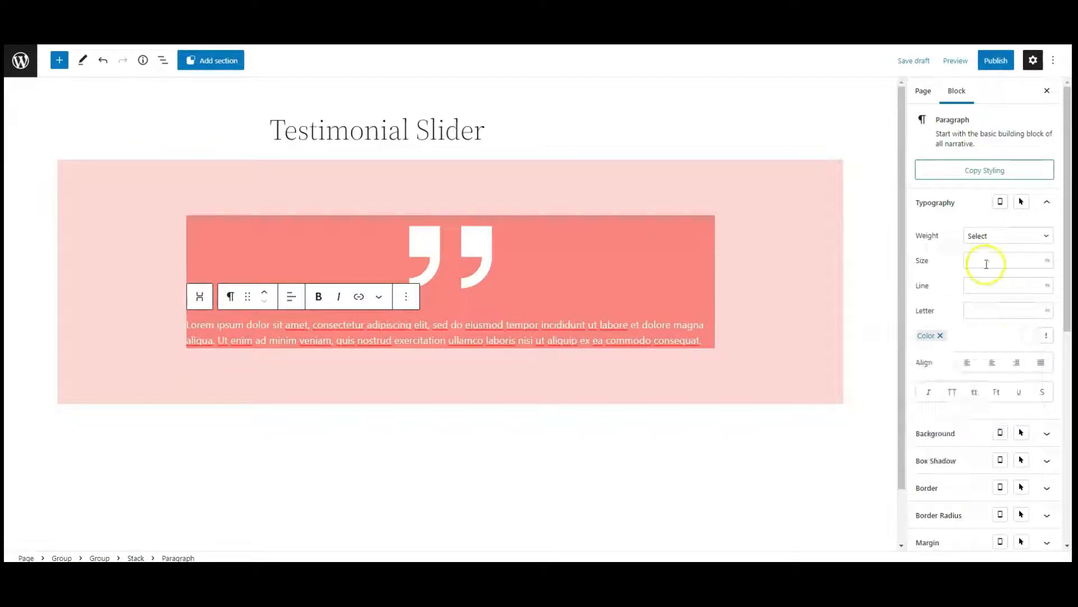
pyautogui.write('17')
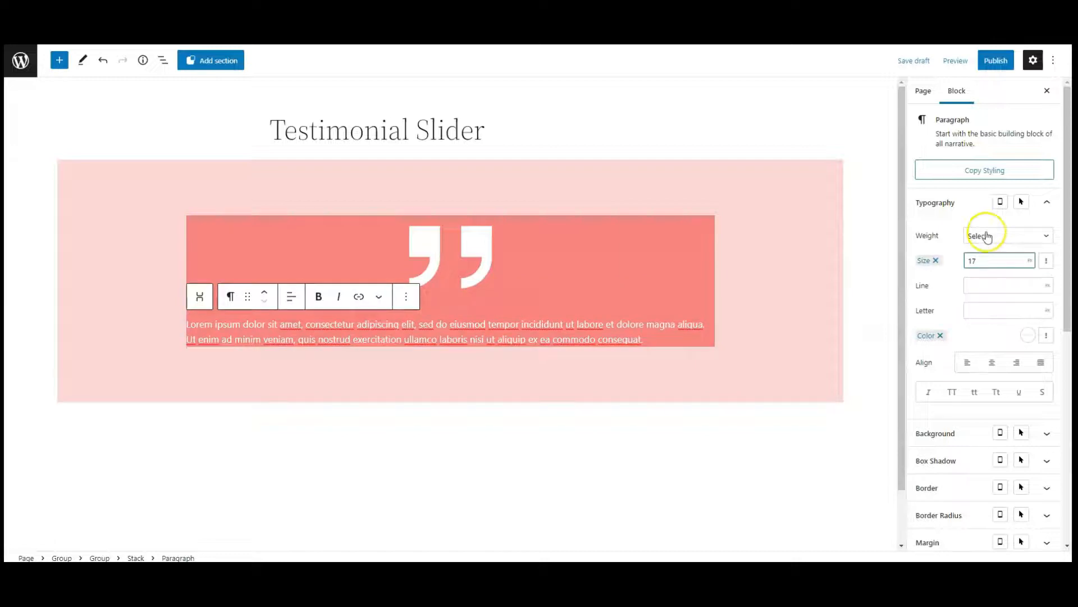
pyautogui.click(992, 362)
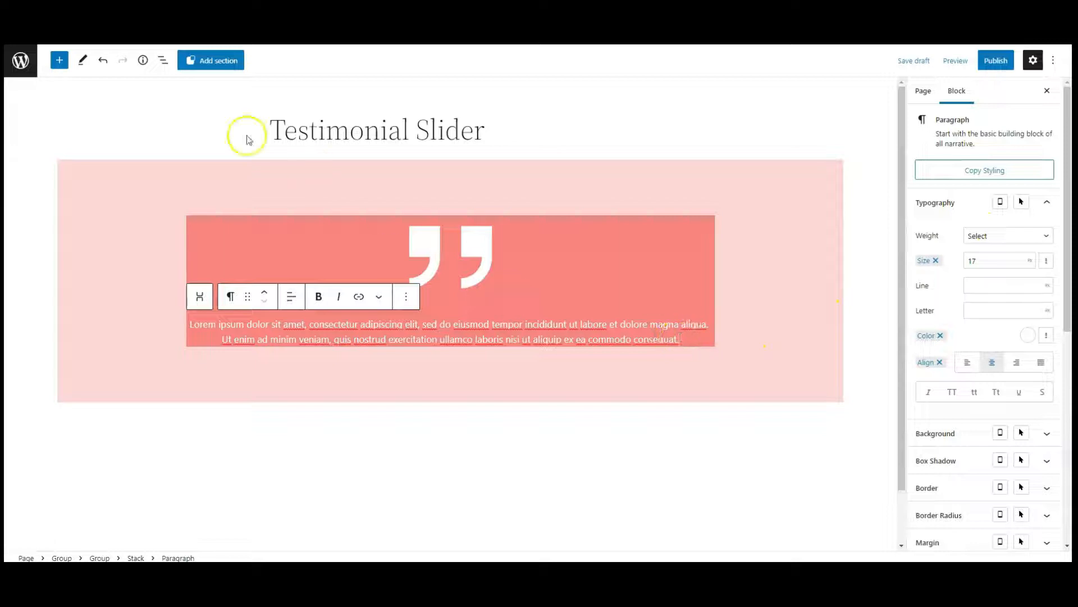
pyautogui.click(59, 61)
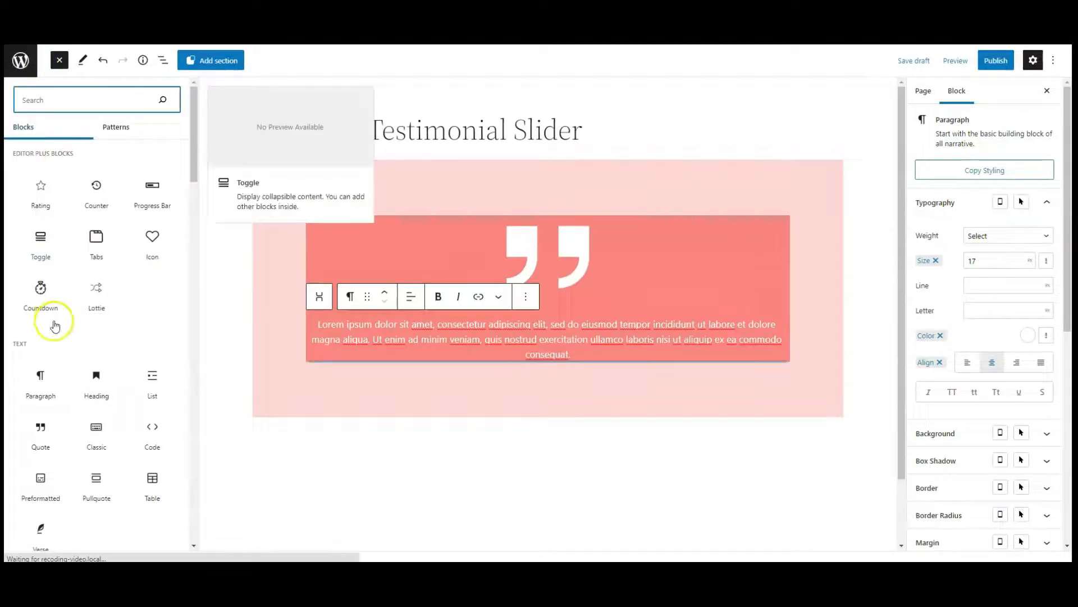
pyautogui.click(95, 383)
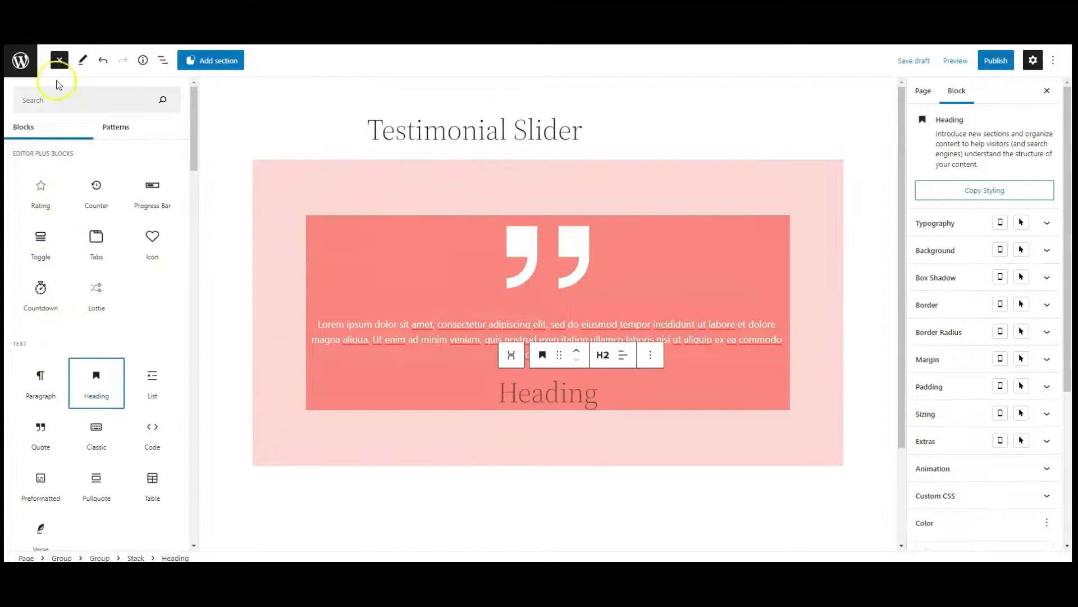
pyautogui.click(59, 60)
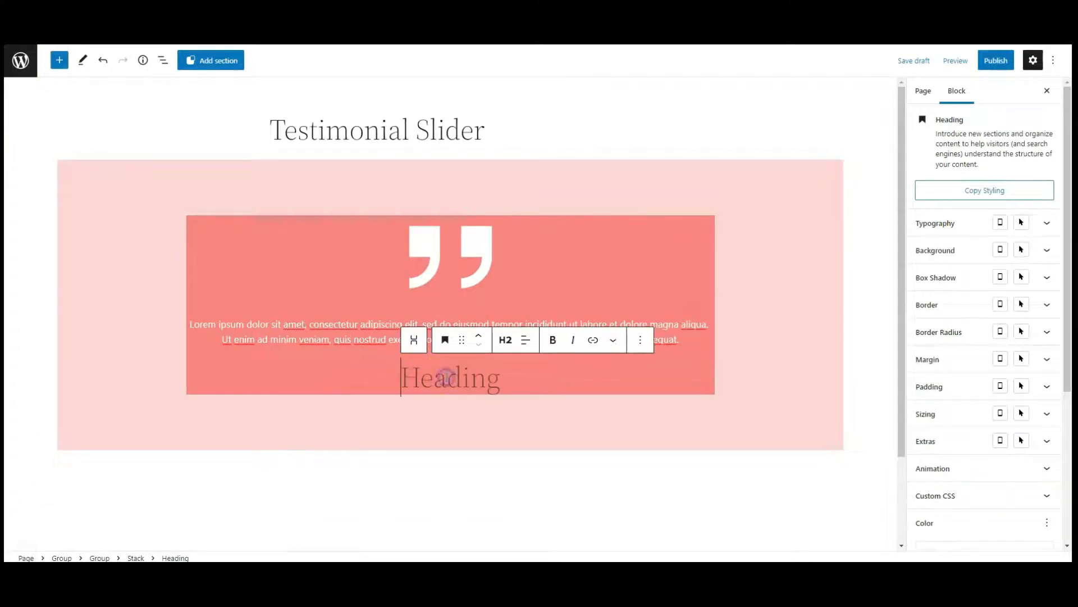
pyautogui.write('Gene D. Carey')
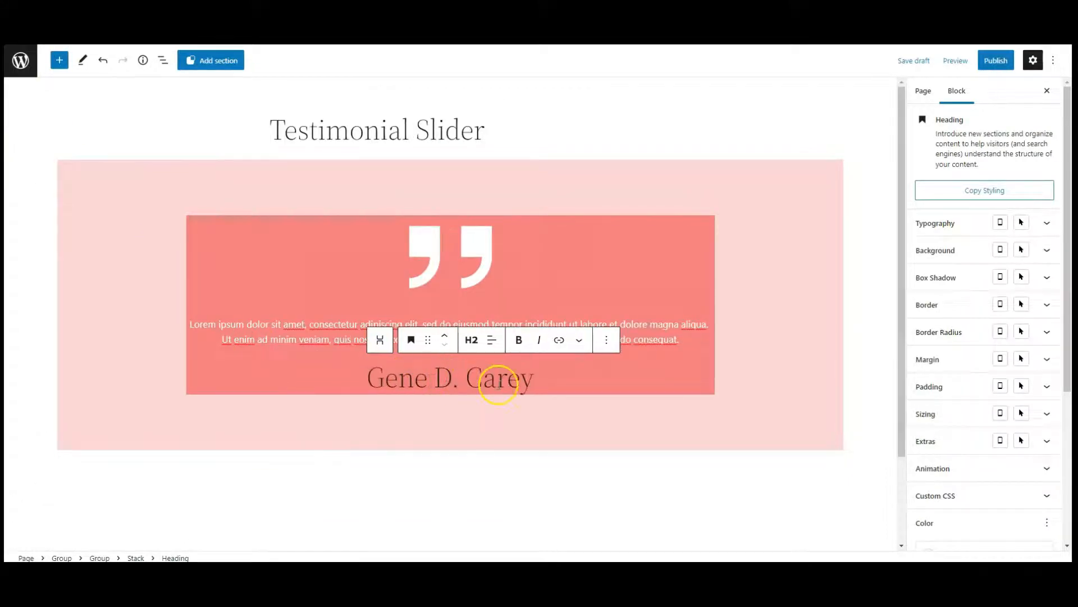
# Step: Style the name heading: size 20, letter spacing 2, Regular weight, white colour
pyautogui.click(935, 222)
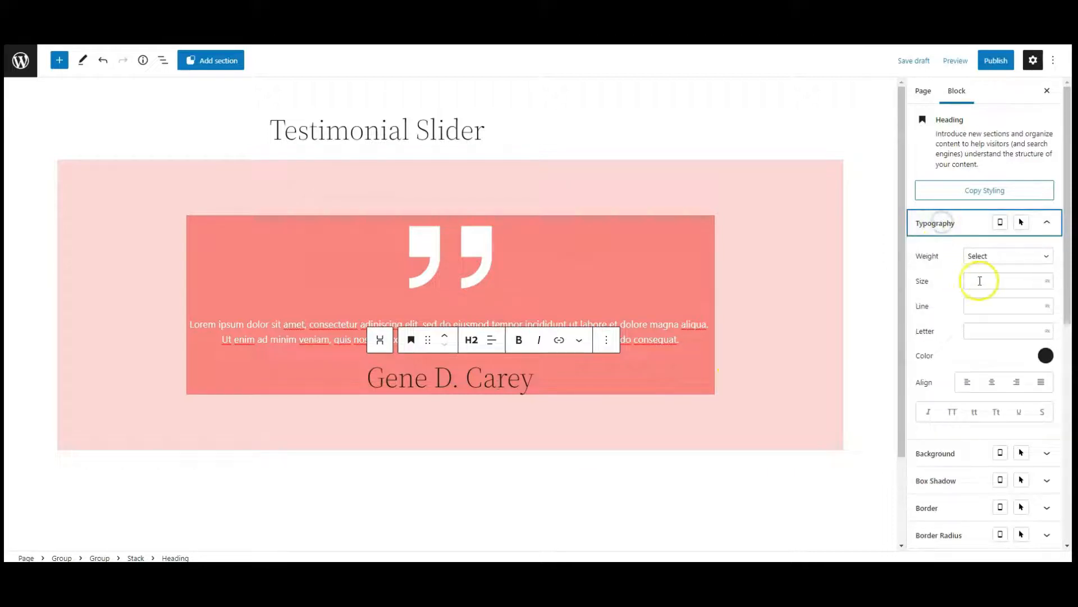
pyautogui.write('20')
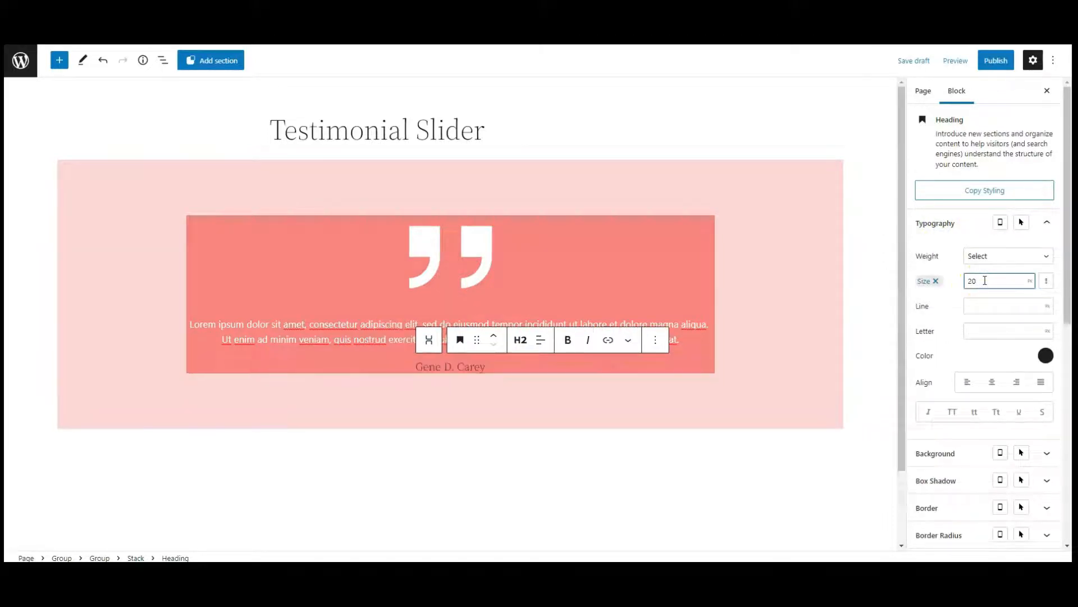
pyautogui.click(1004, 331)
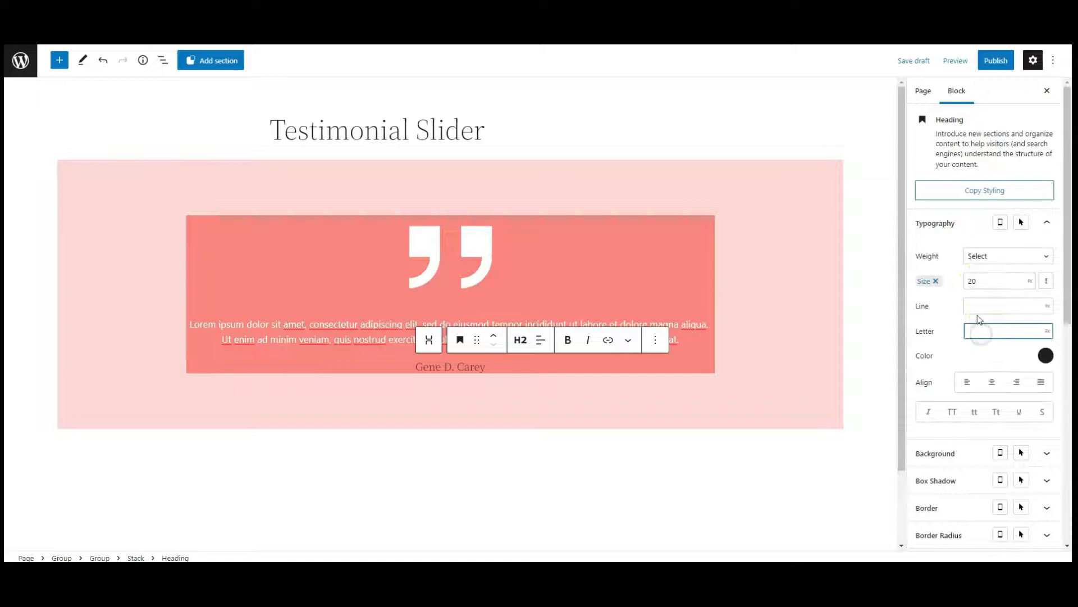
pyautogui.write('2')
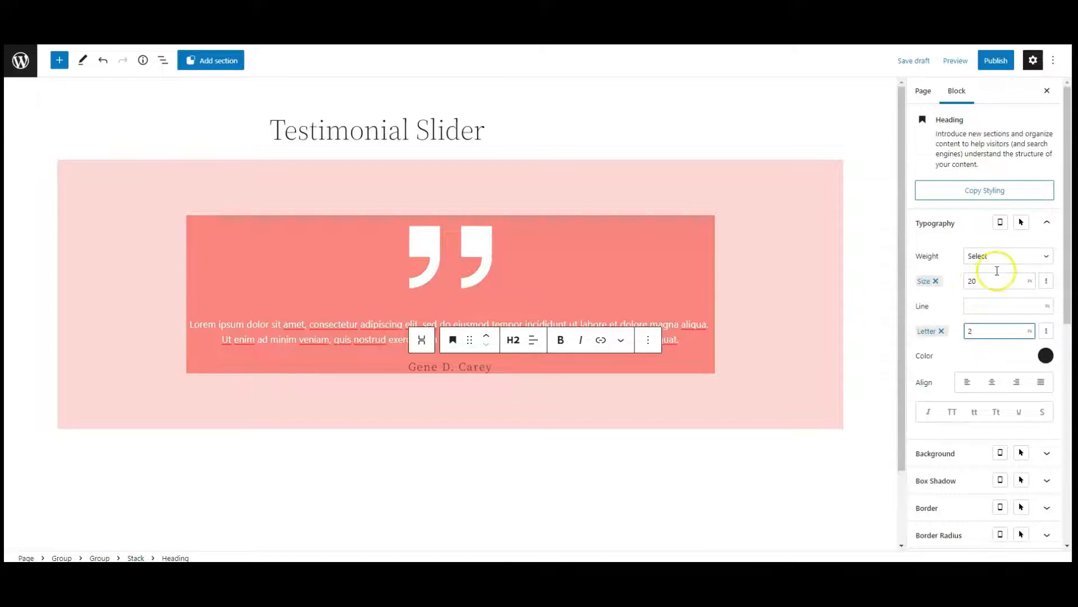
pyautogui.click(1004, 256)
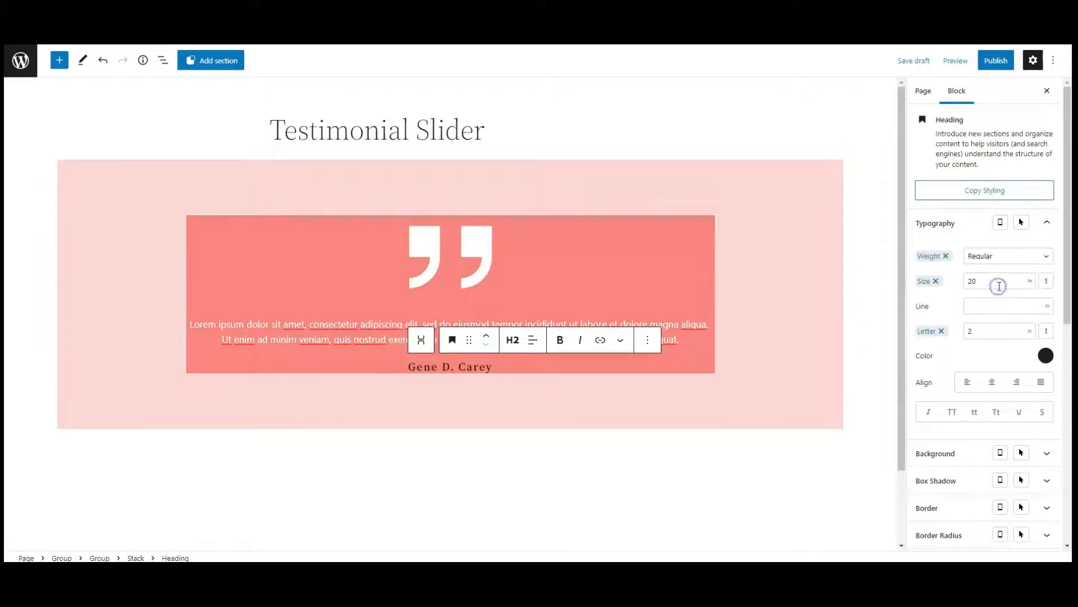
pyautogui.click(1046, 355)
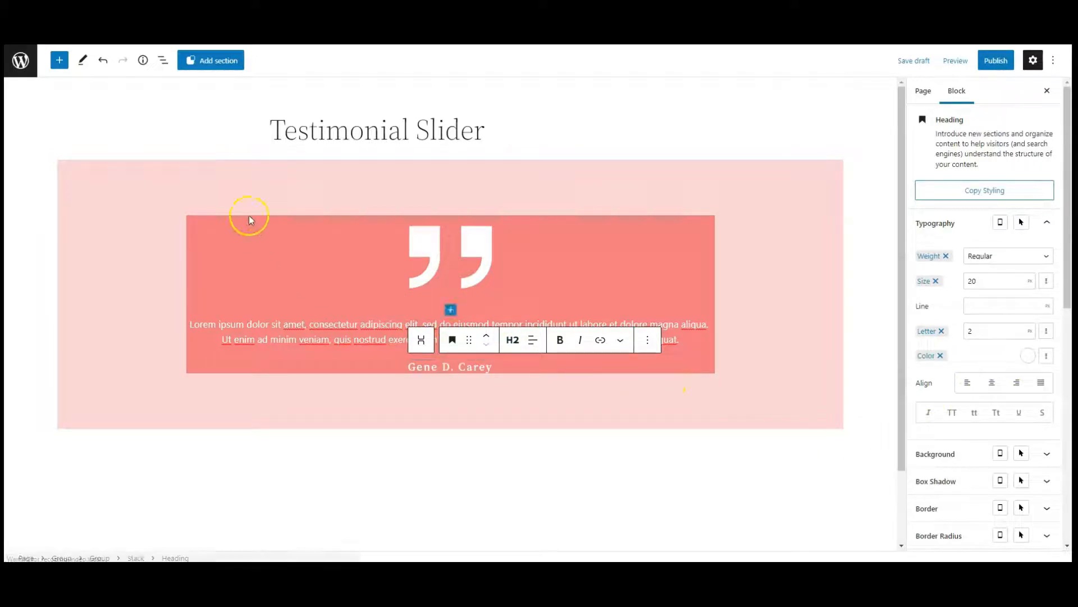
# Step: Select the testimonial Stack in List View and add CSS class 'testimonial-content'
pyautogui.click(163, 60)
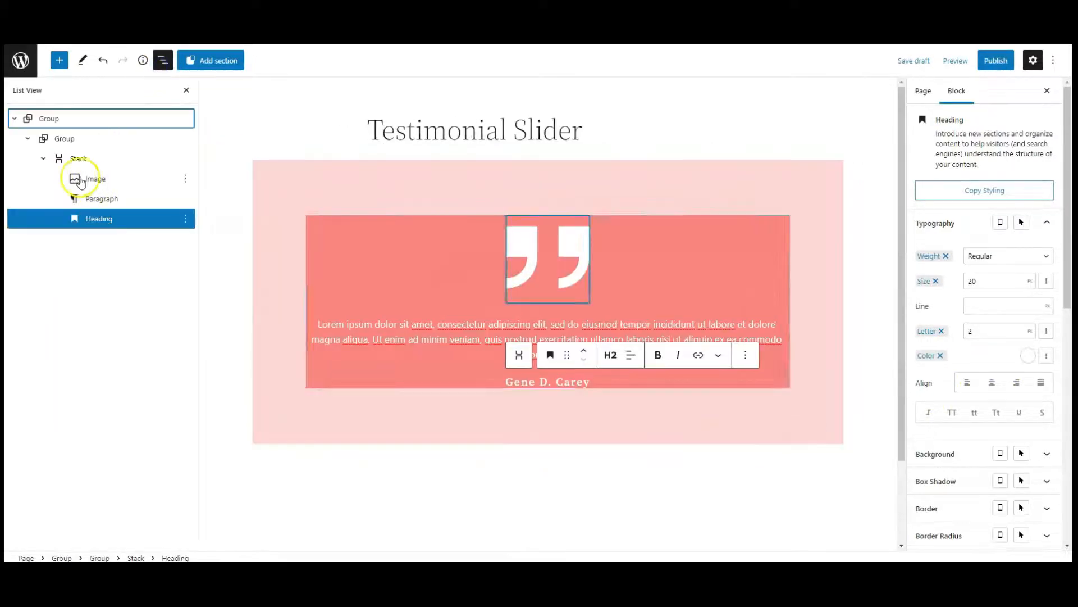
pyautogui.click(77, 158)
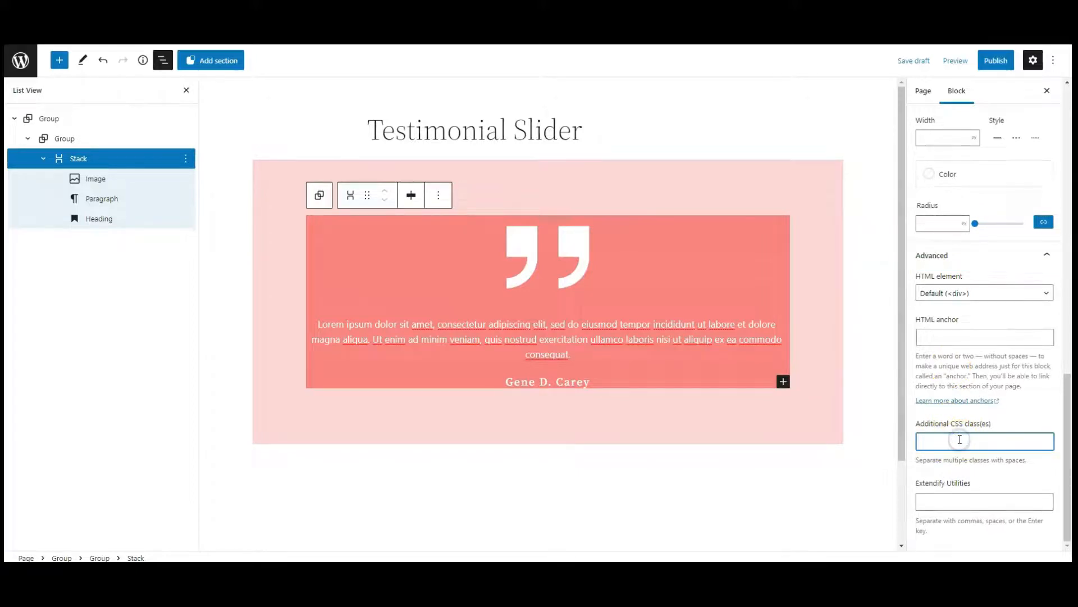
pyautogui.write('testimonial-content')
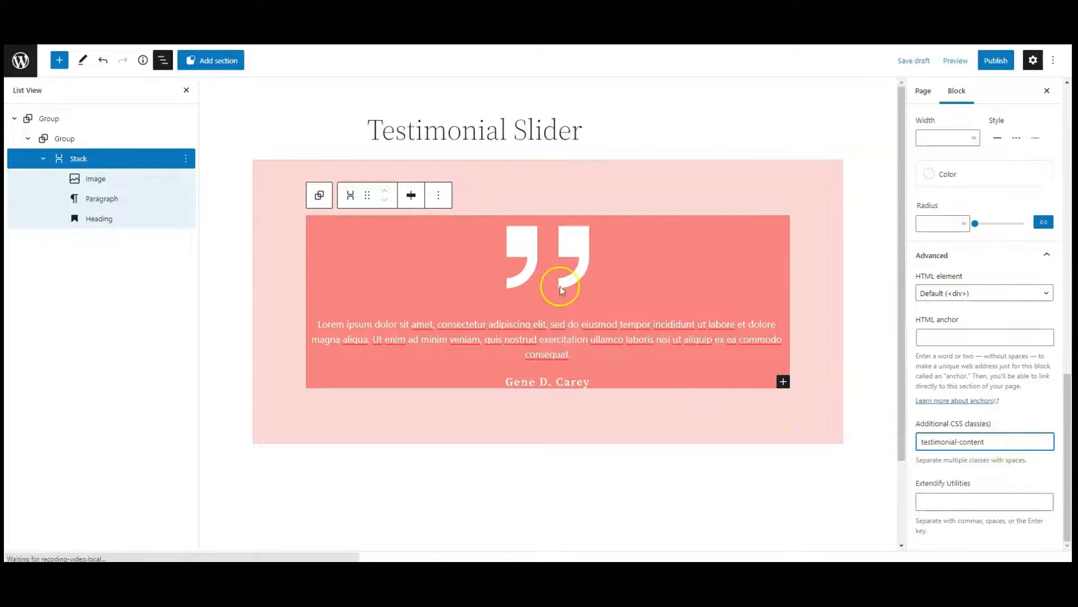
# Step: Duplicate the testimonial Stack twice to produce three quote cards
pyautogui.click(438, 195)
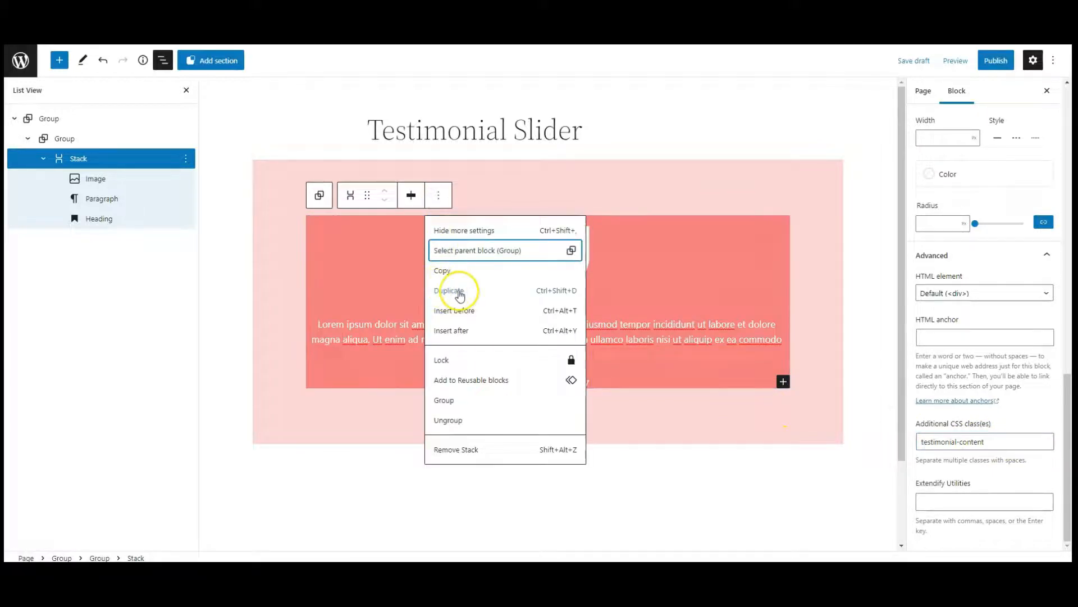
pyautogui.click(449, 290)
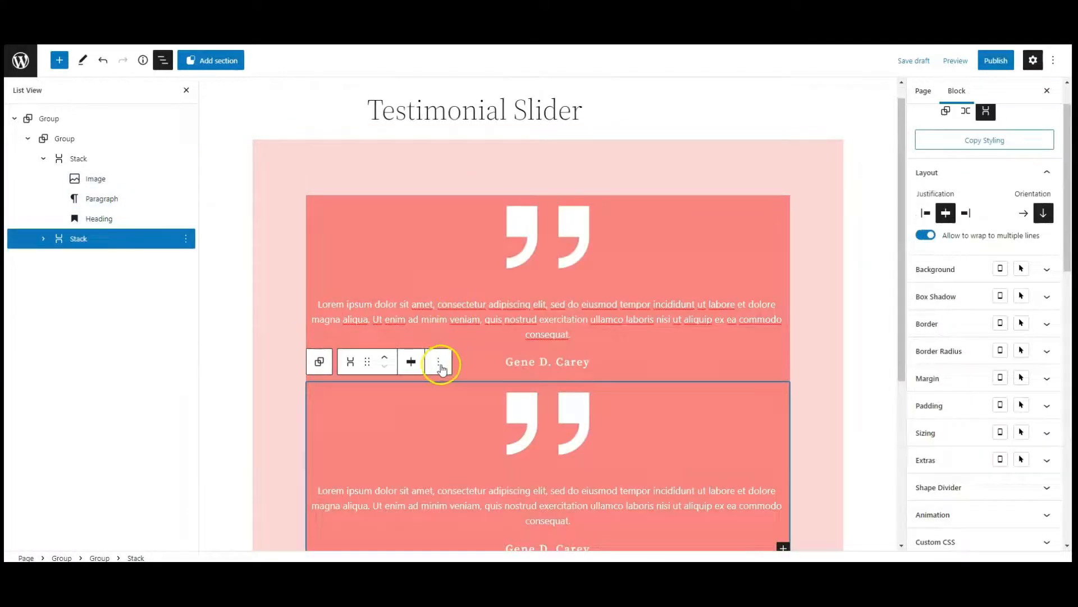
pyautogui.click(439, 361)
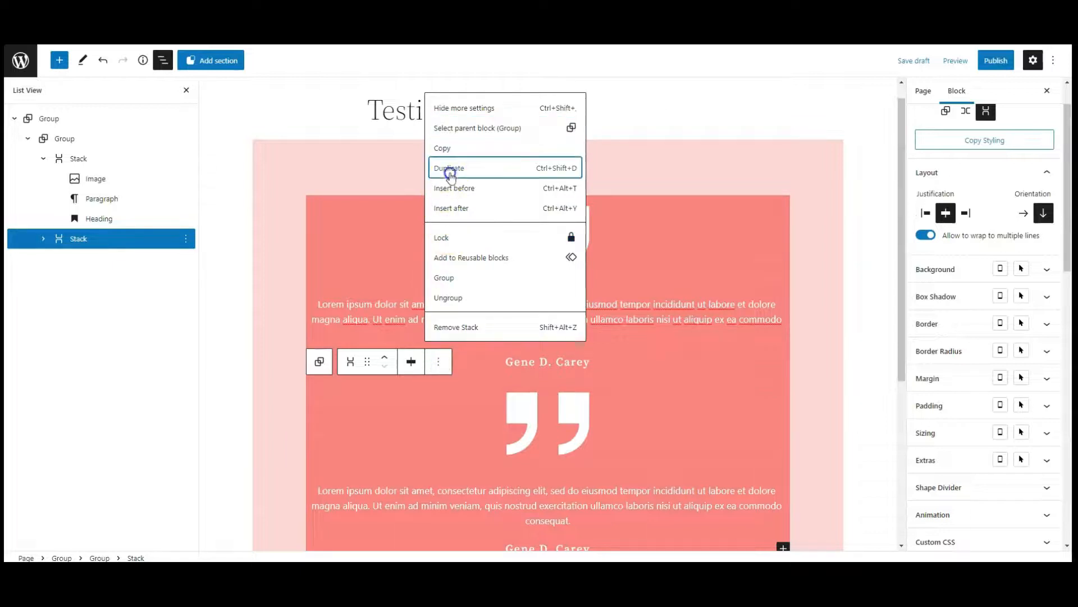
pyautogui.click(448, 168)
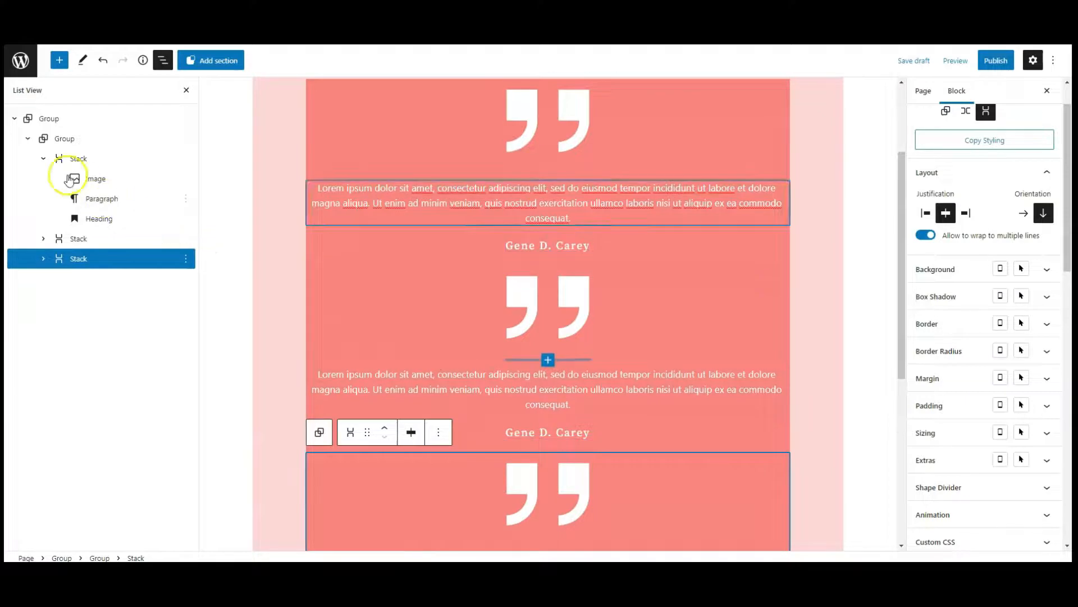
# Step: Give the testimonial Stacks HTML anchors client-one, client-two and client-three
pyautogui.click(77, 159)
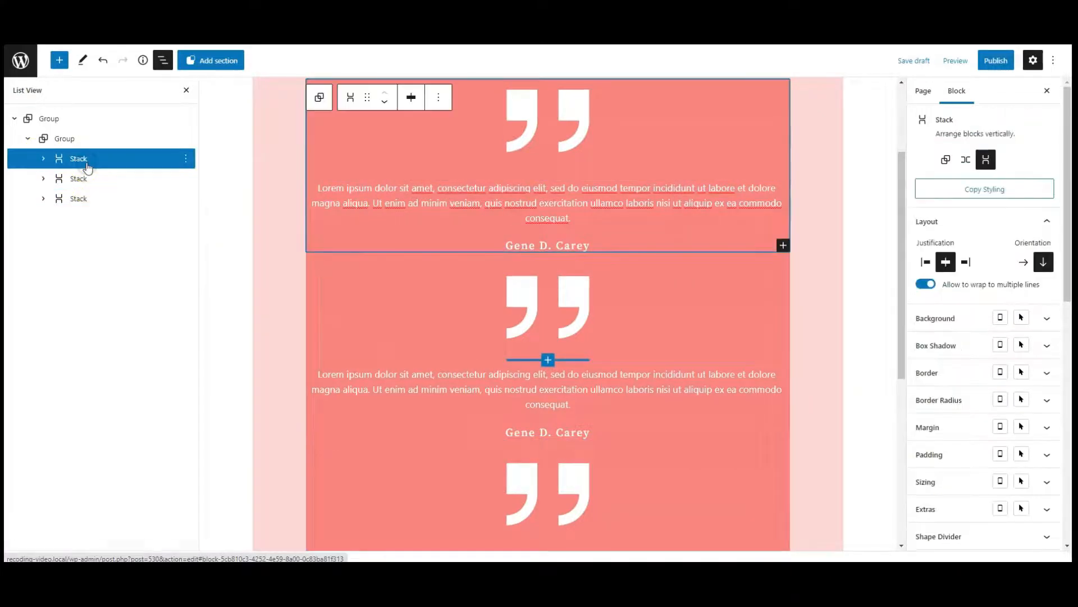
pyautogui.click(78, 178)
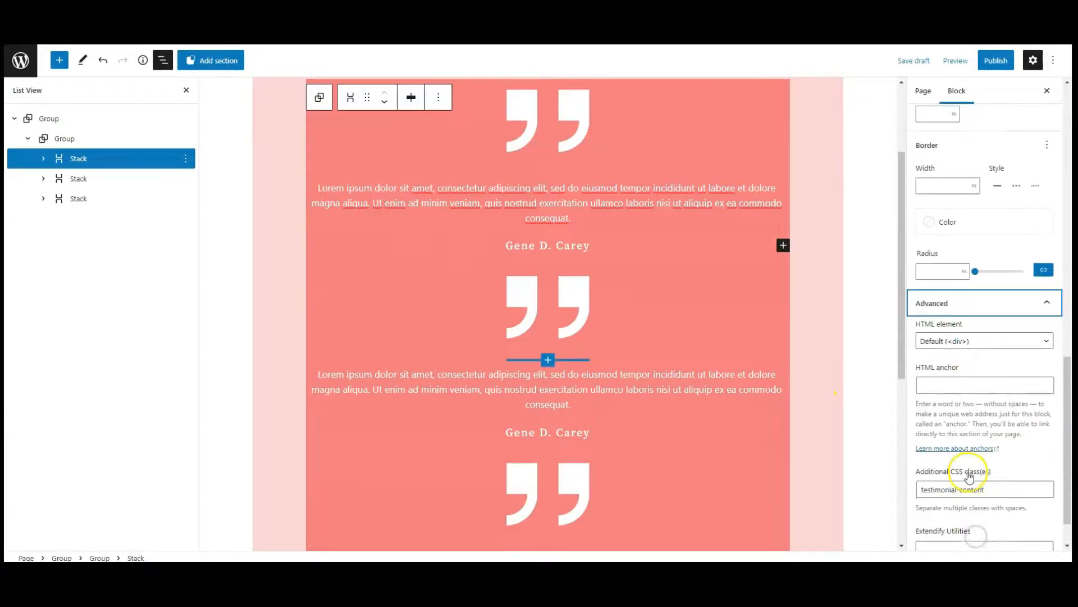
pyautogui.click(984, 337)
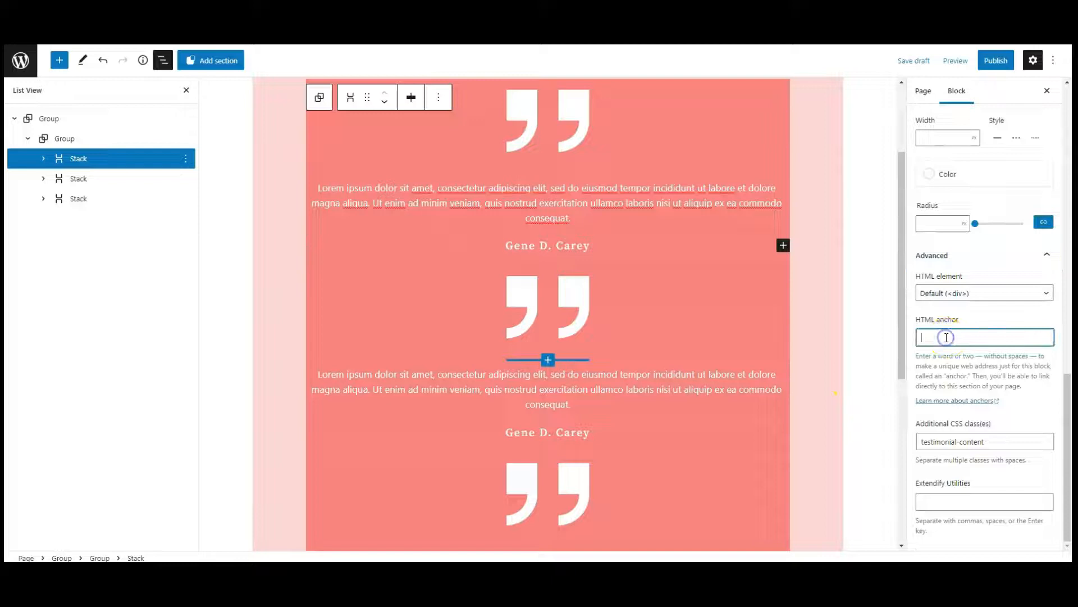
pyautogui.write('client-one')
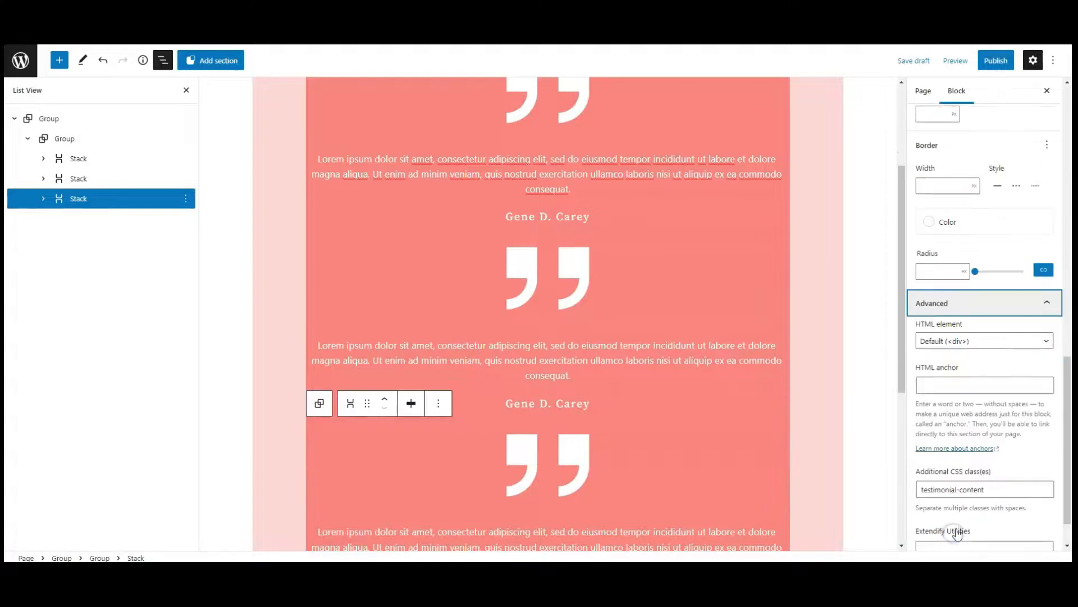
pyautogui.write('client-three')
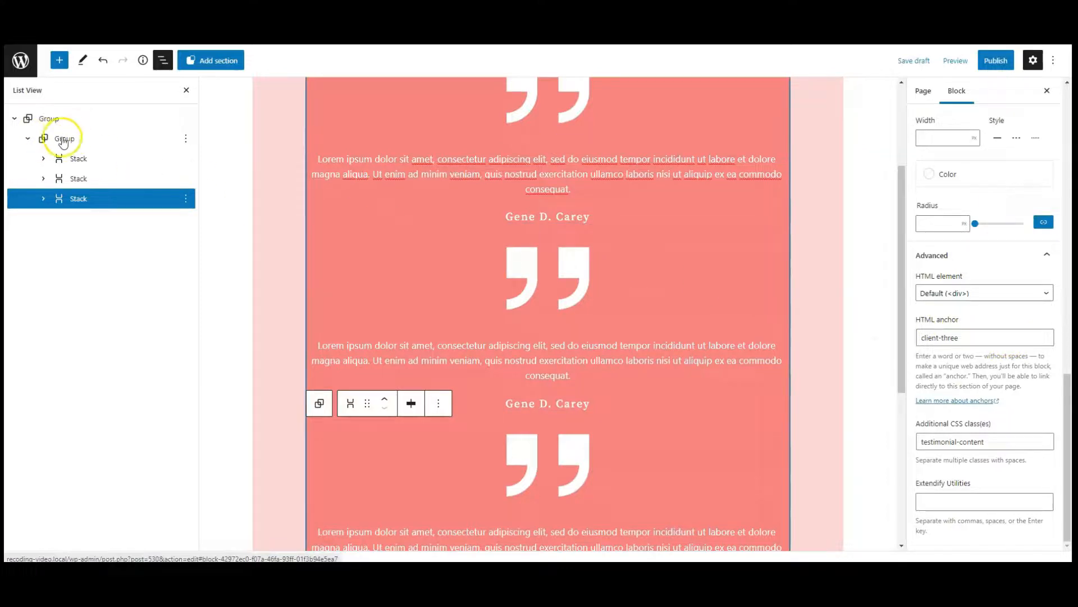
# Step: Add CSS class 'content-wrapper' to the group holding all three testimonials
pyautogui.click(65, 138)
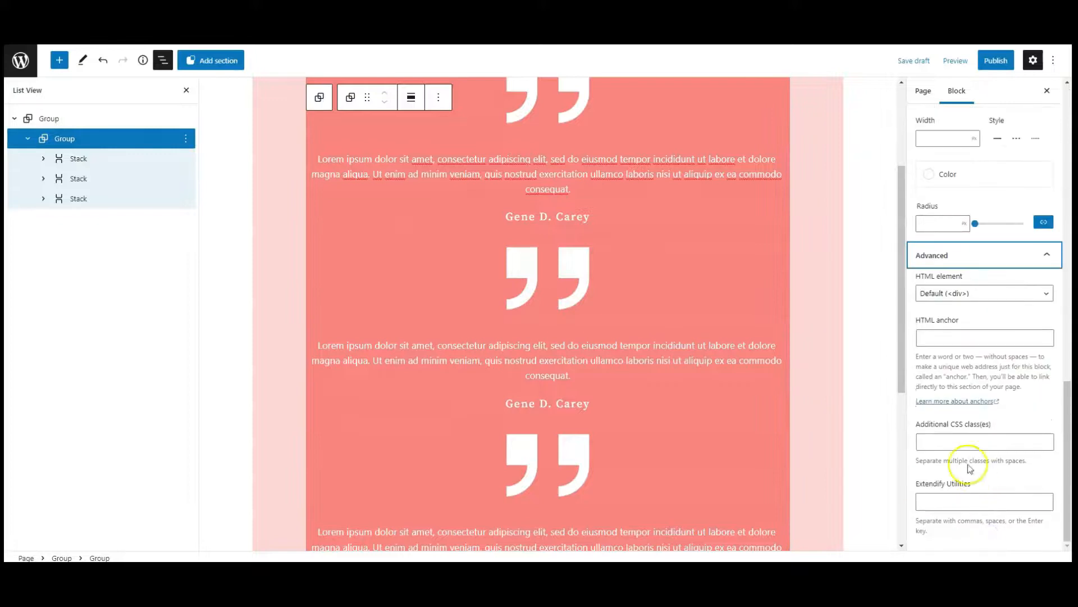
pyautogui.write('content-wrapper')
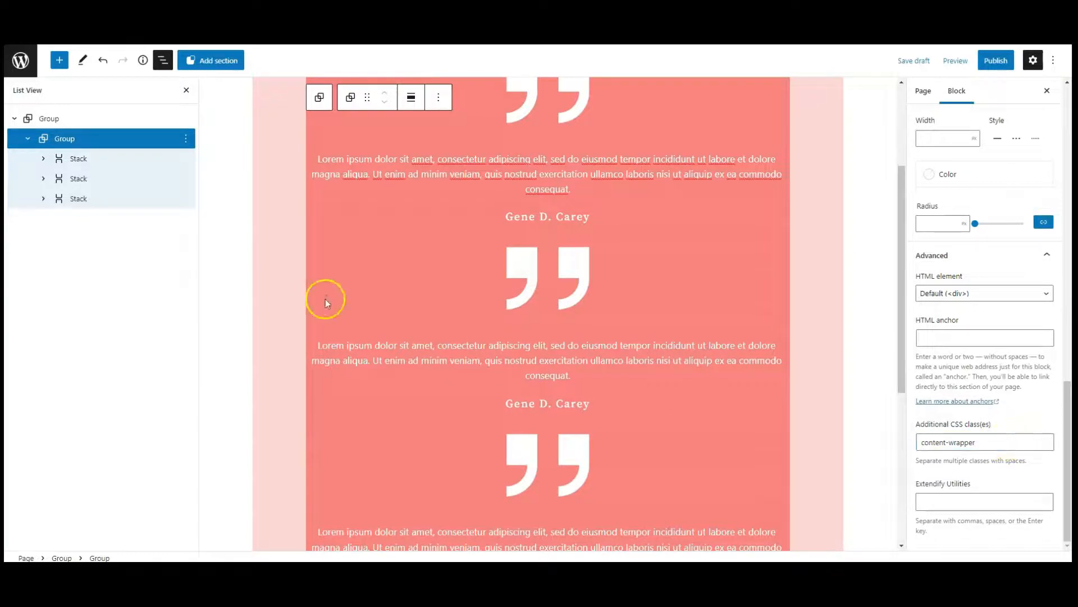
pyautogui.click(28, 138)
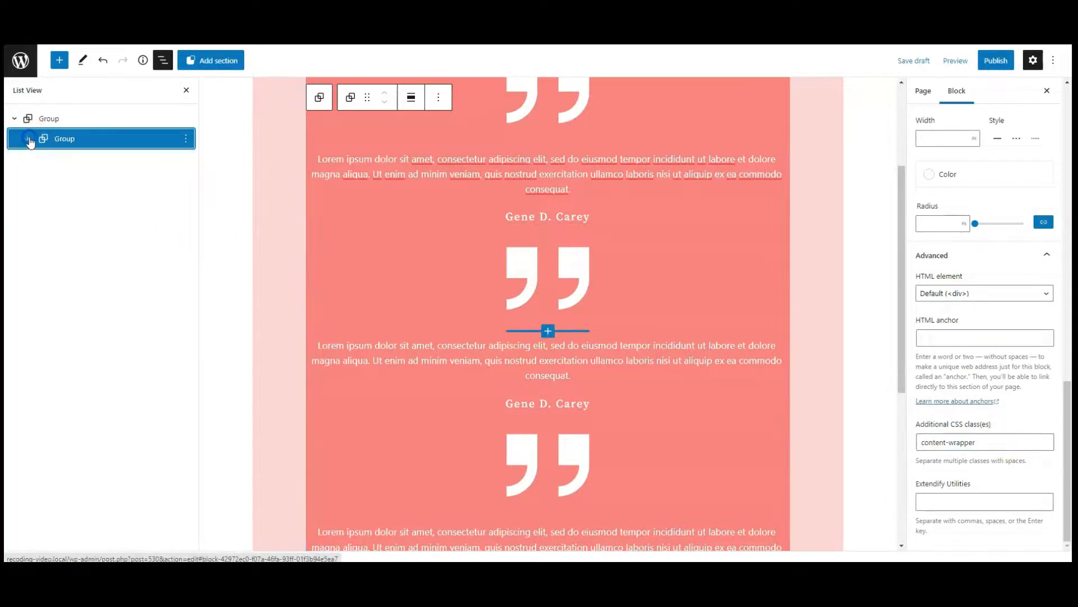
# Step: Search the inserter for 'galle' and add an empty Gallery block below the quote card
pyautogui.click(59, 60)
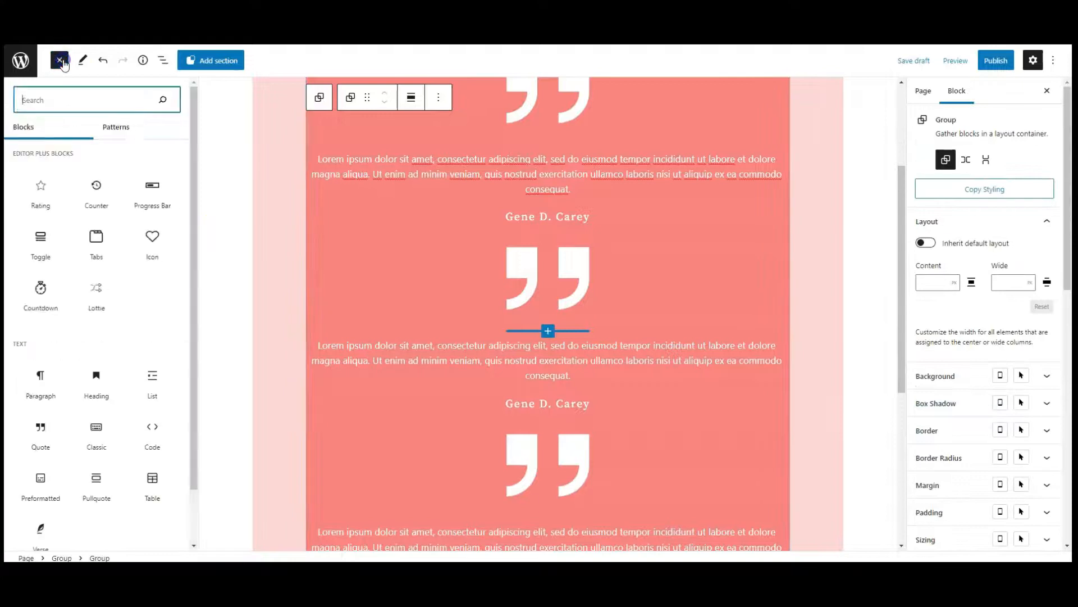
pyautogui.write('gallery')
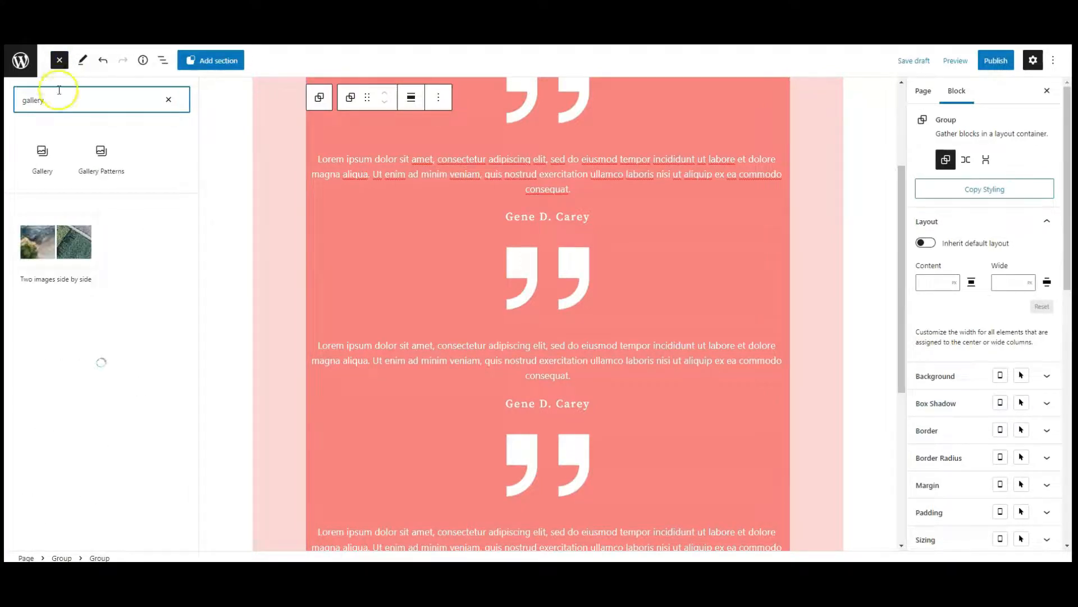
pyautogui.click(42, 158)
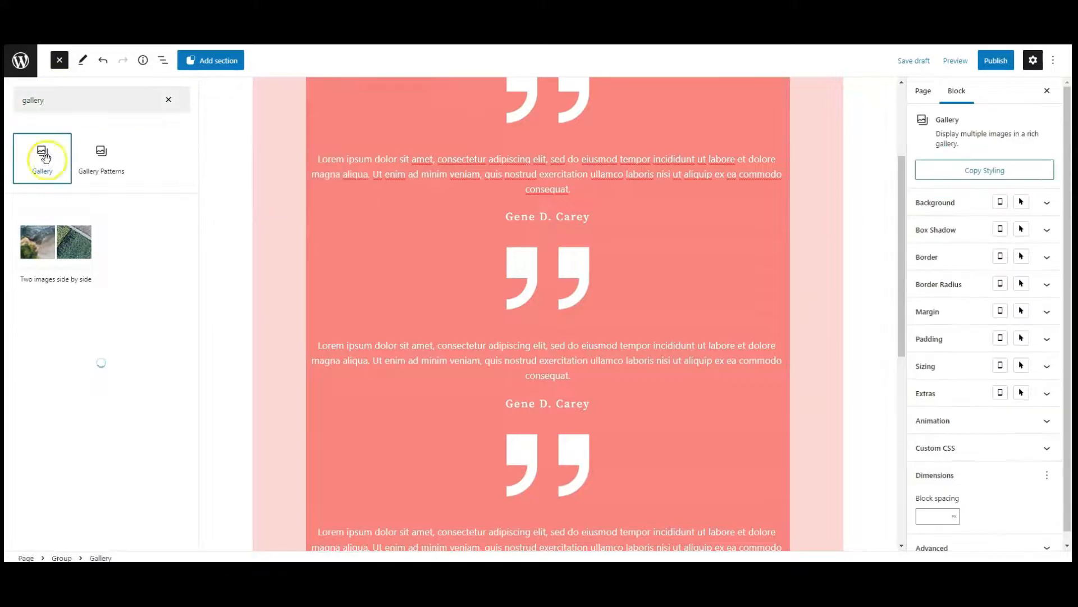
pyautogui.click(41, 158)
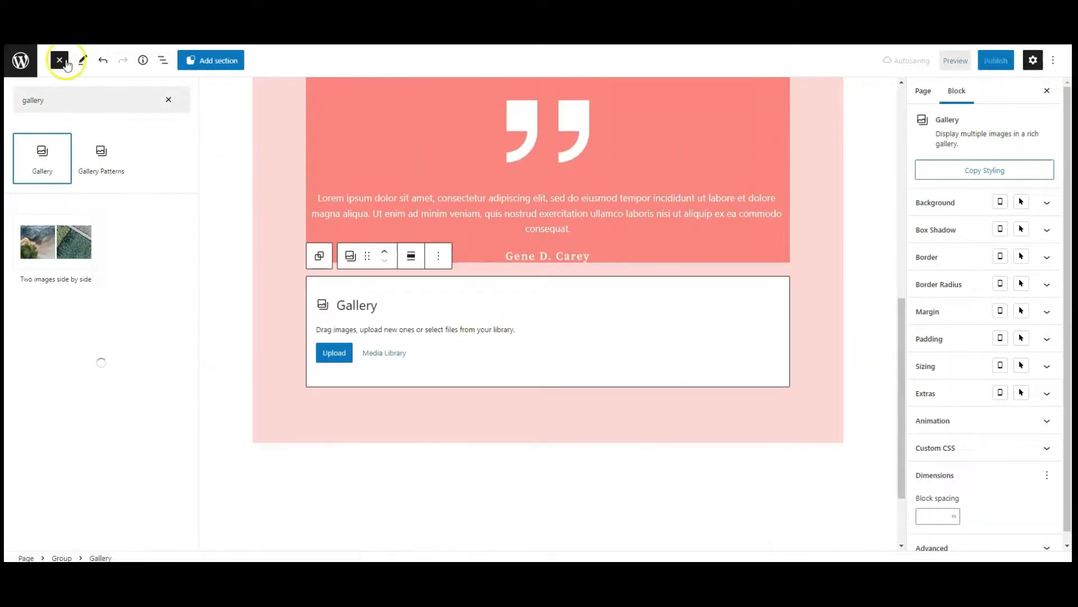
pyautogui.click(59, 60)
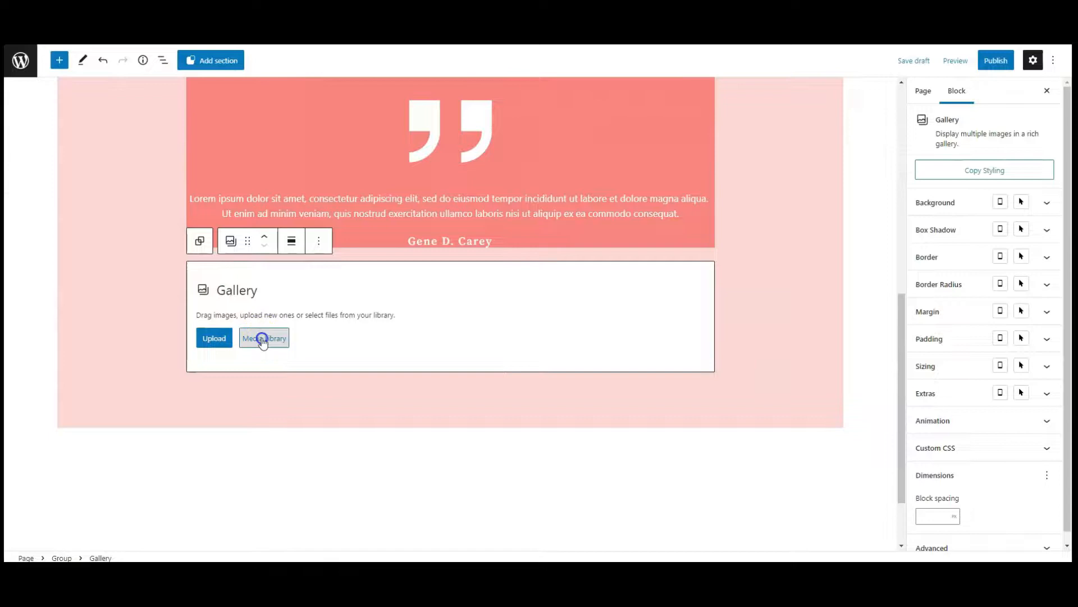
# Step: Select three client portrait photos from the Media Library to fill the gallery
pyautogui.click(264, 337)
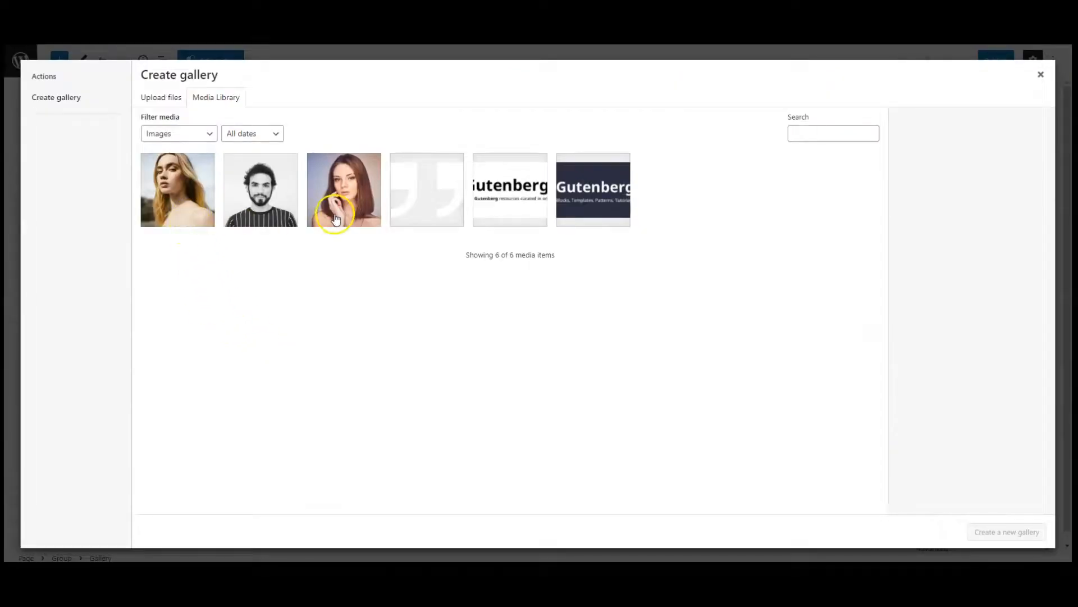
pyautogui.click(261, 190)
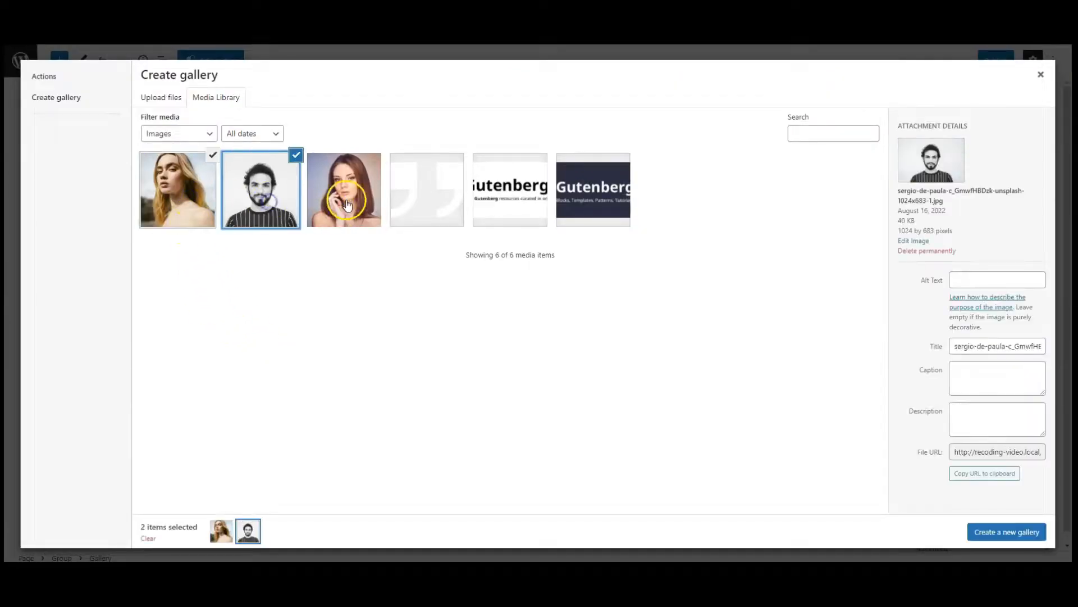
pyautogui.click(1006, 531)
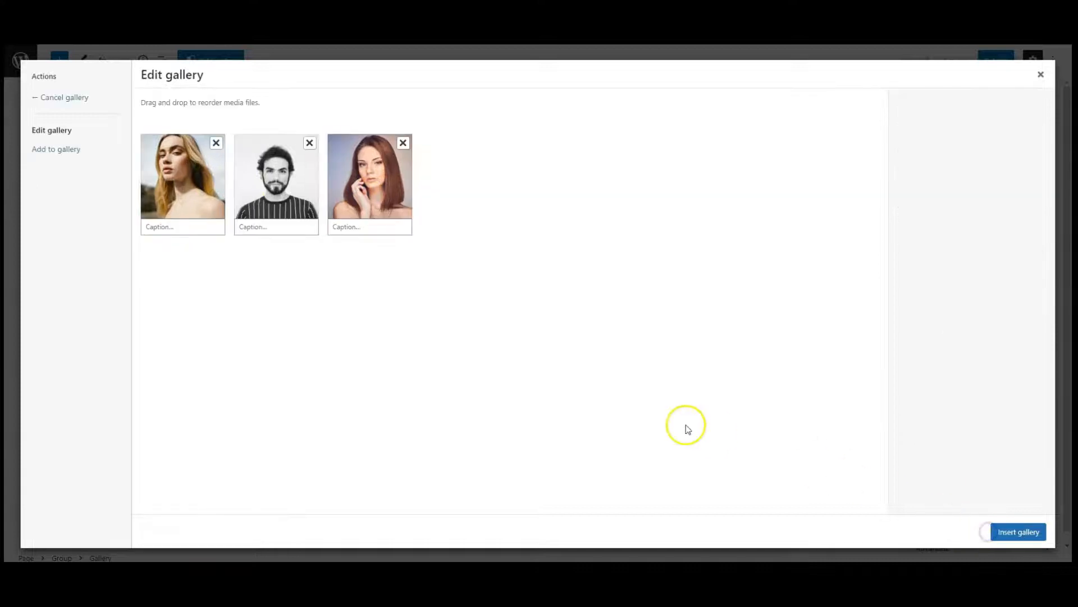
pyautogui.click(1018, 532)
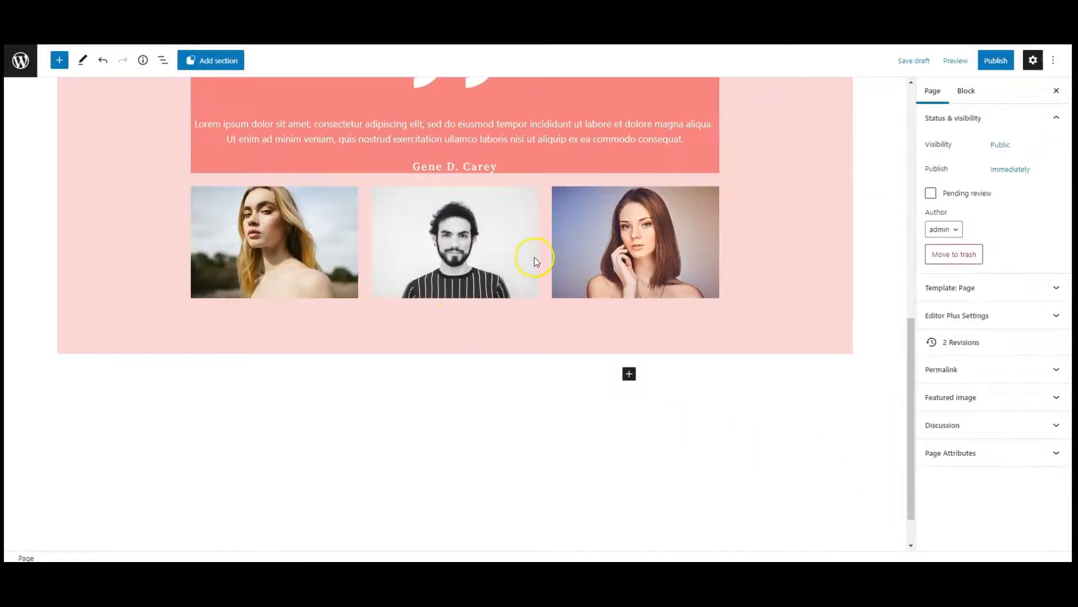
# Step: Select the Gallery inside the outer Group in List View and set block spacing to 50
pyautogui.click(163, 61)
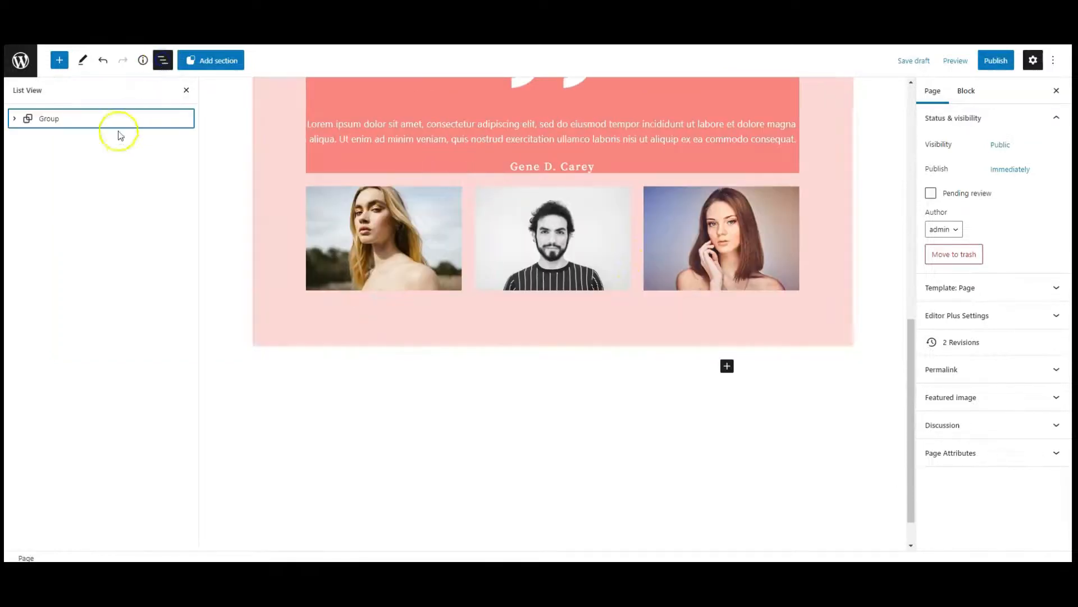
pyautogui.click(14, 119)
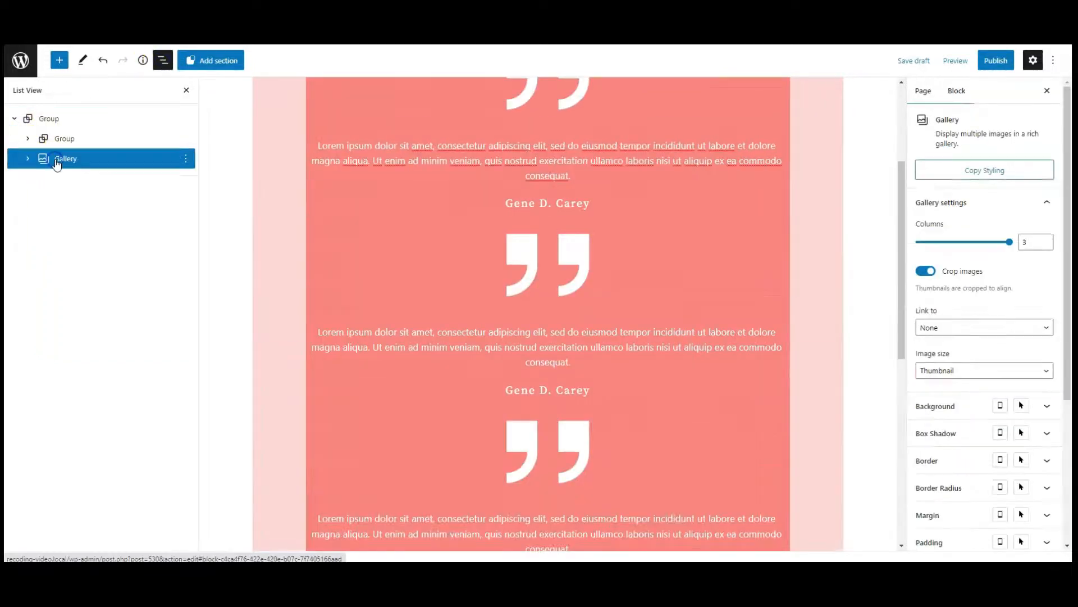
pyautogui.click(65, 158)
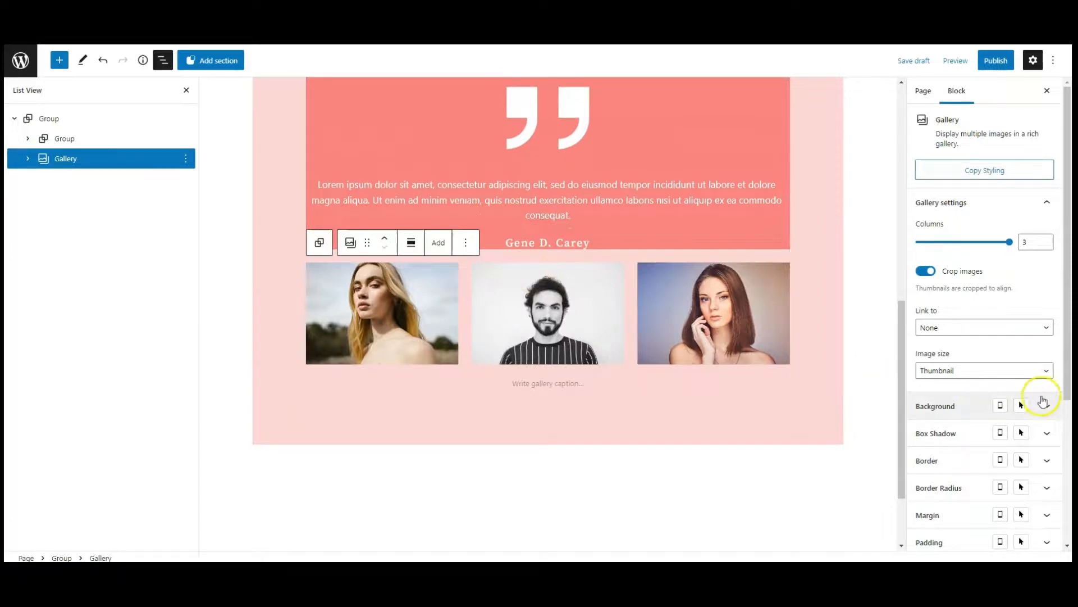
pyautogui.scroll(-3)
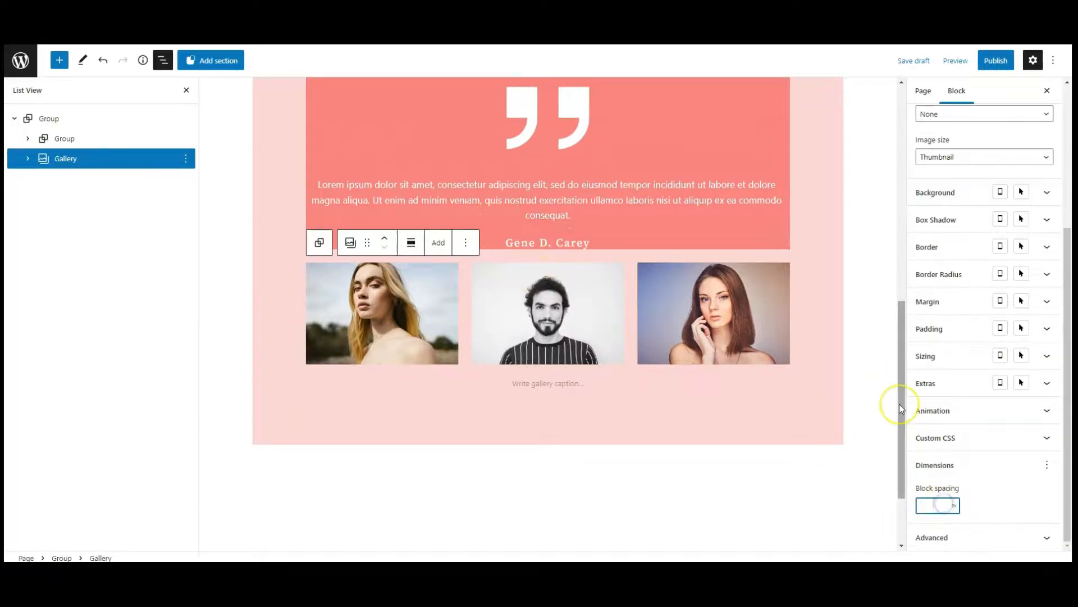
pyautogui.write('50')
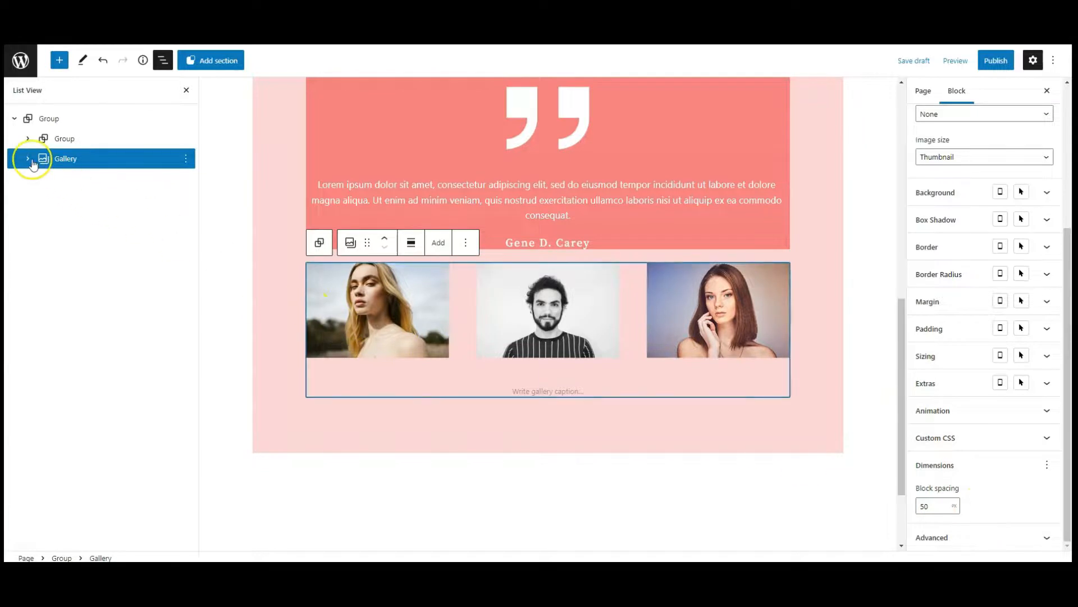
# Step: Give the first gallery image the classes 'clientsimage active-image' and anchor 'one'
pyautogui.click(28, 159)
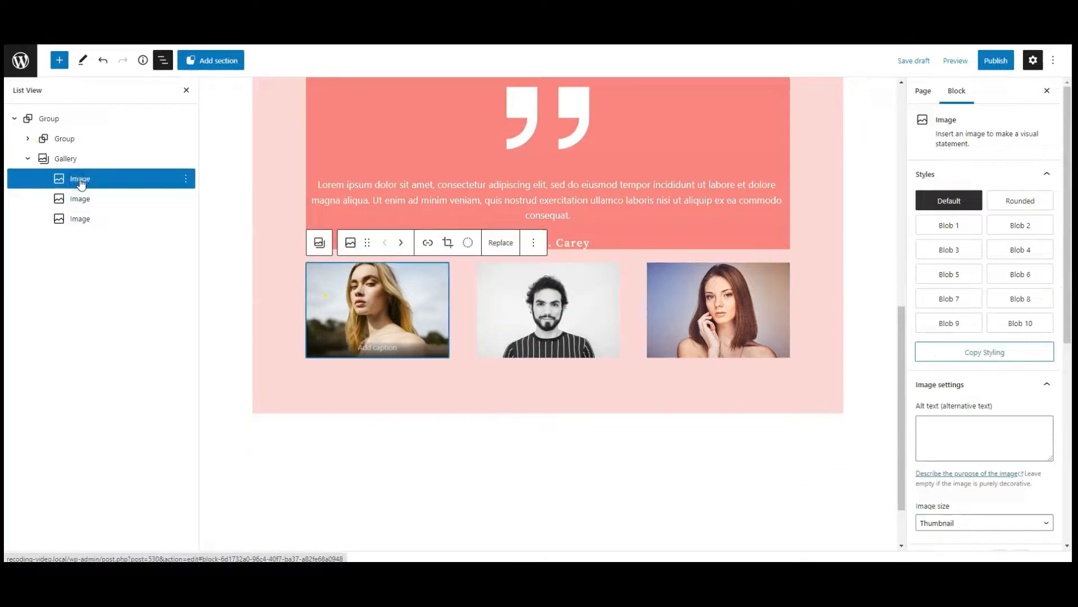
pyautogui.scroll(-3)
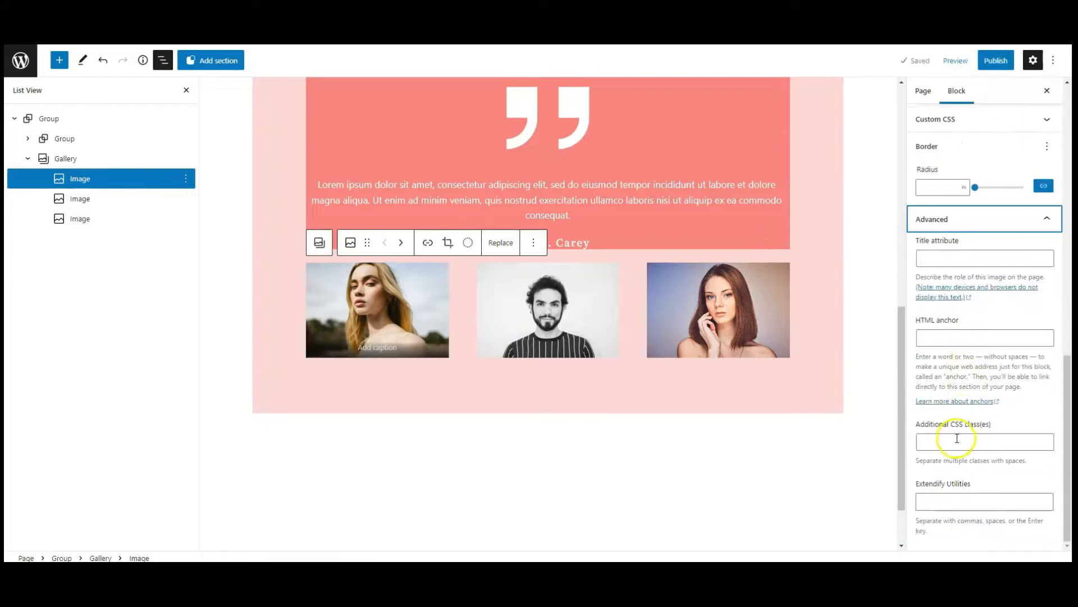
pyautogui.write('clientsimage active-image')
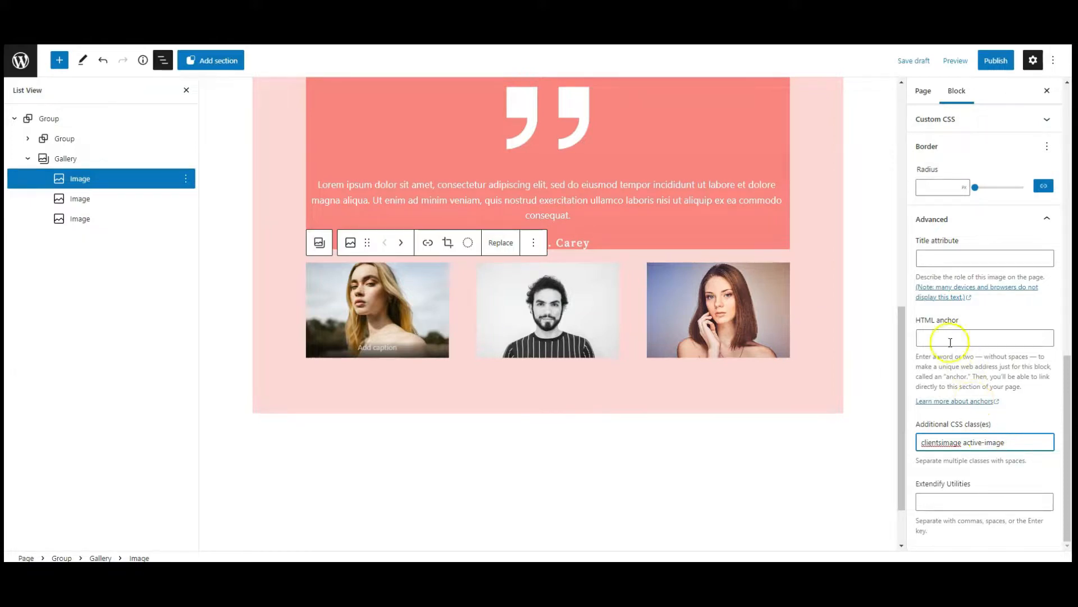
pyautogui.write('one')
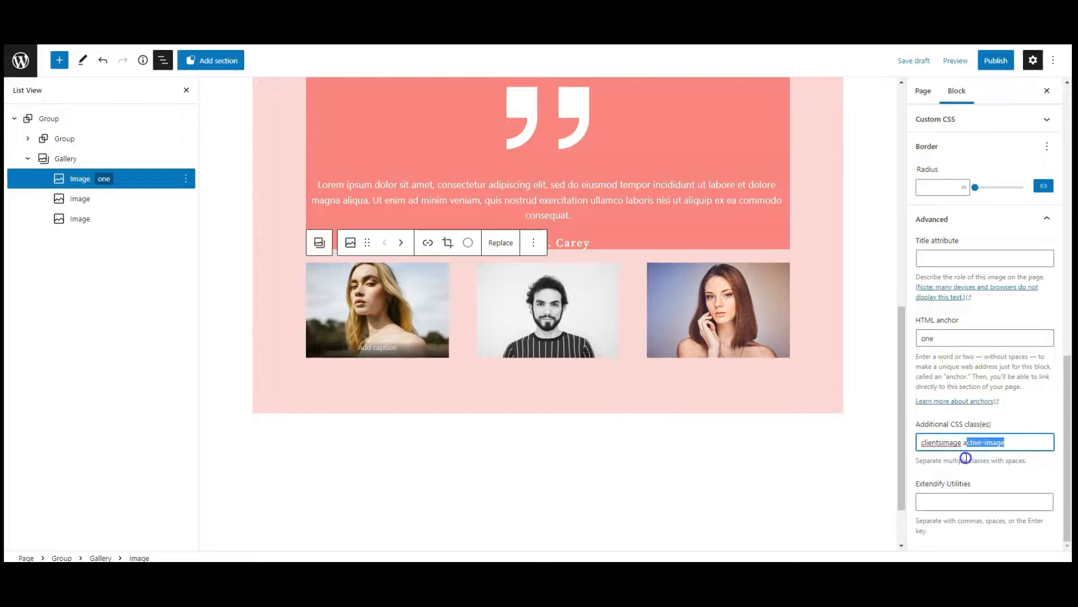
# Step: Give the second and third images class 'clientsimage' with anchors 'two' and 'three'
pyautogui.click(1024, 443)
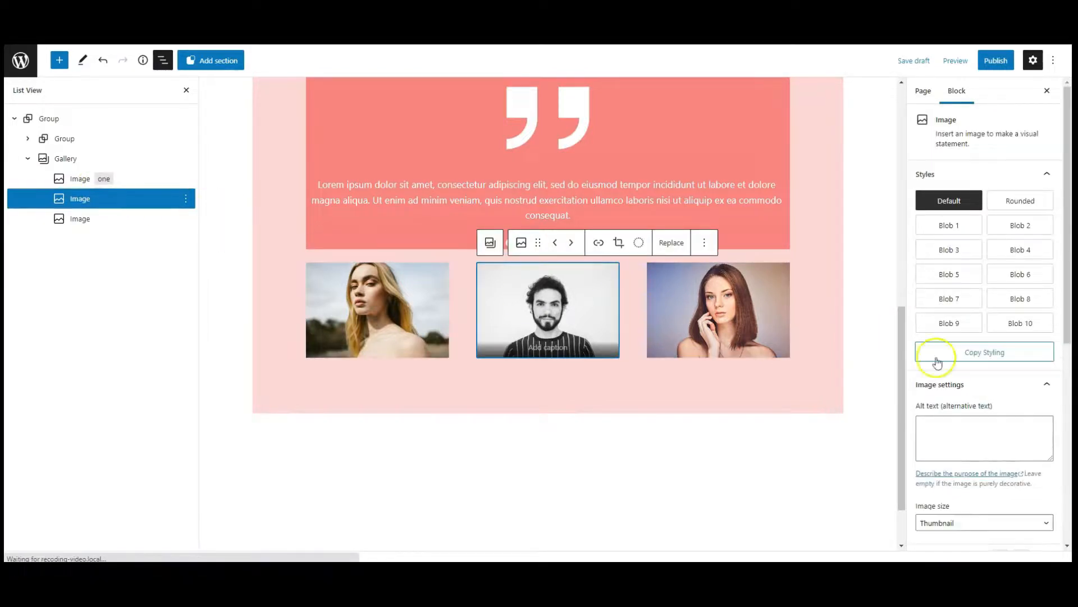
pyautogui.scroll(-3)
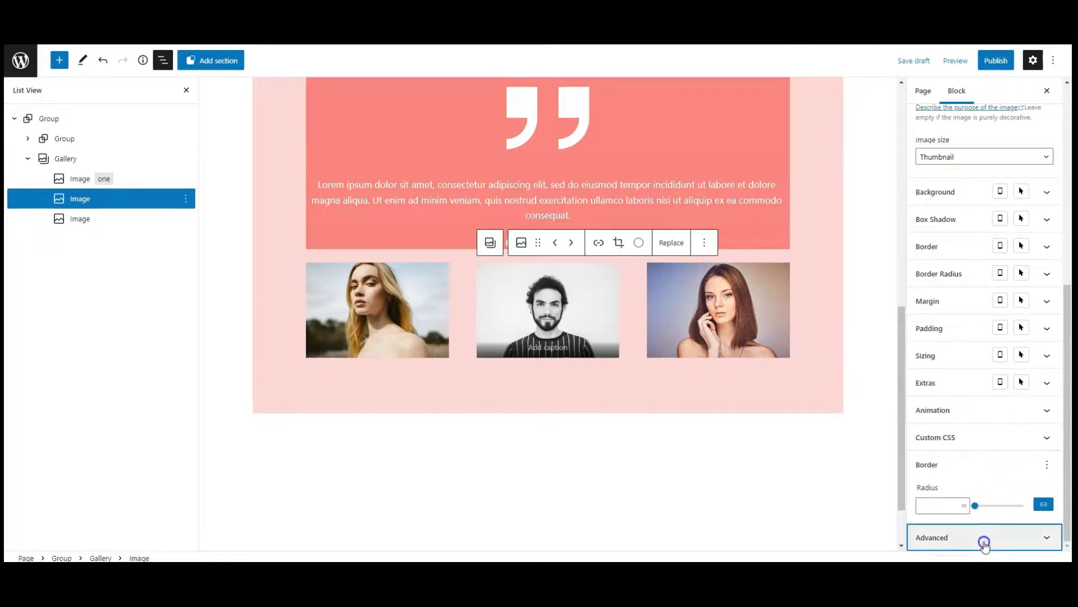
pyautogui.click(983, 537)
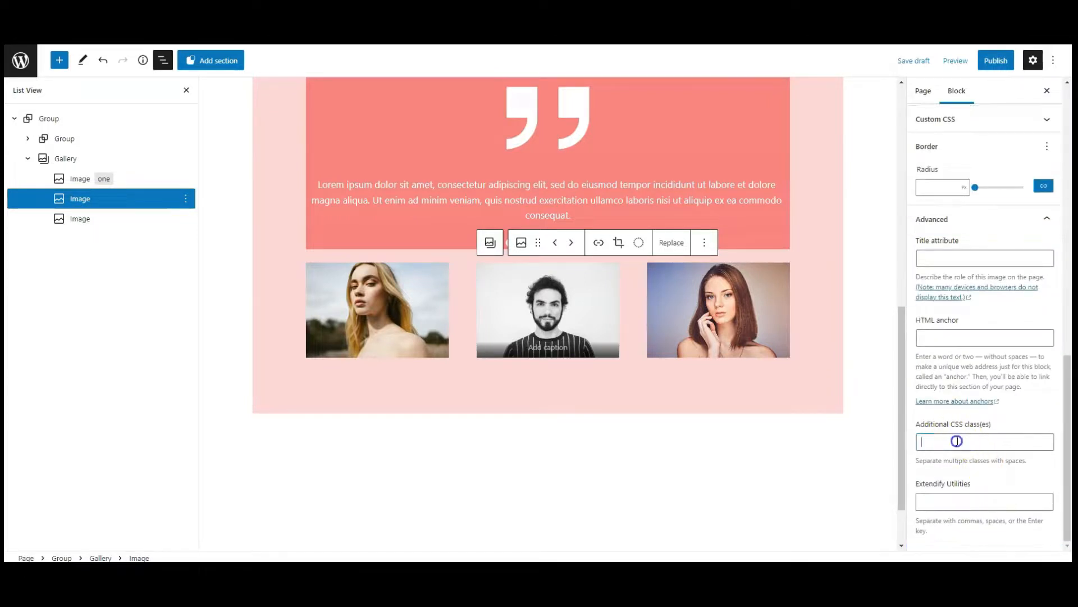
pyautogui.write('clientsimage')
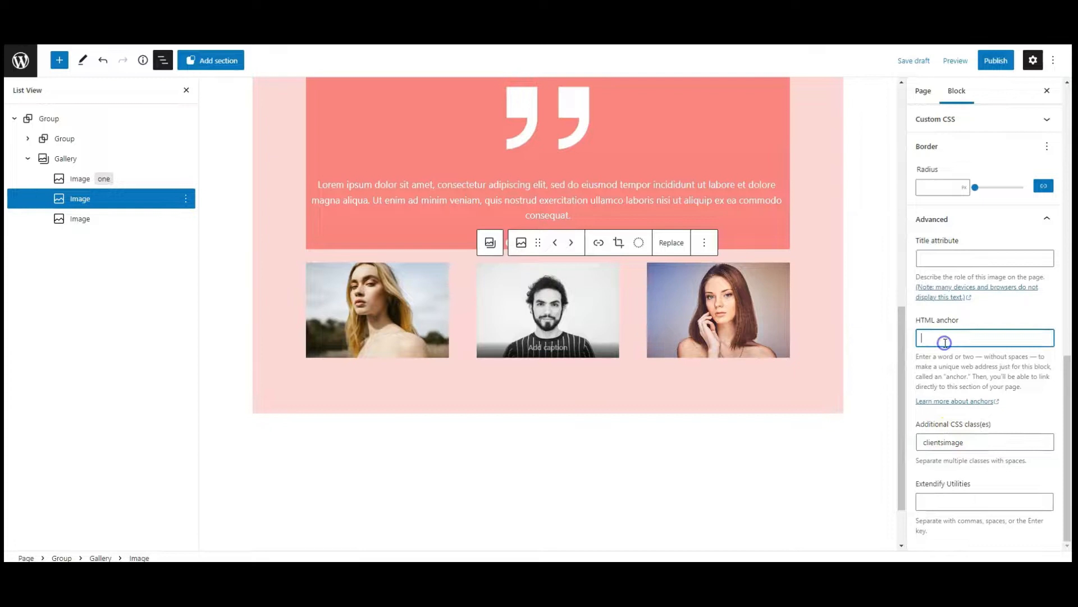
pyautogui.write('two')
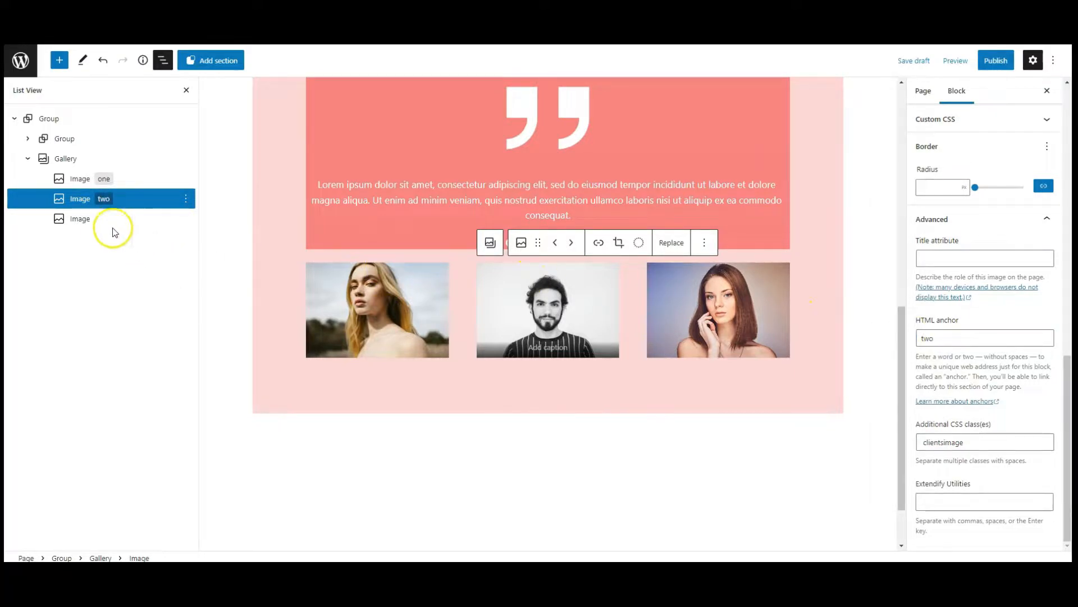
pyautogui.click(79, 219)
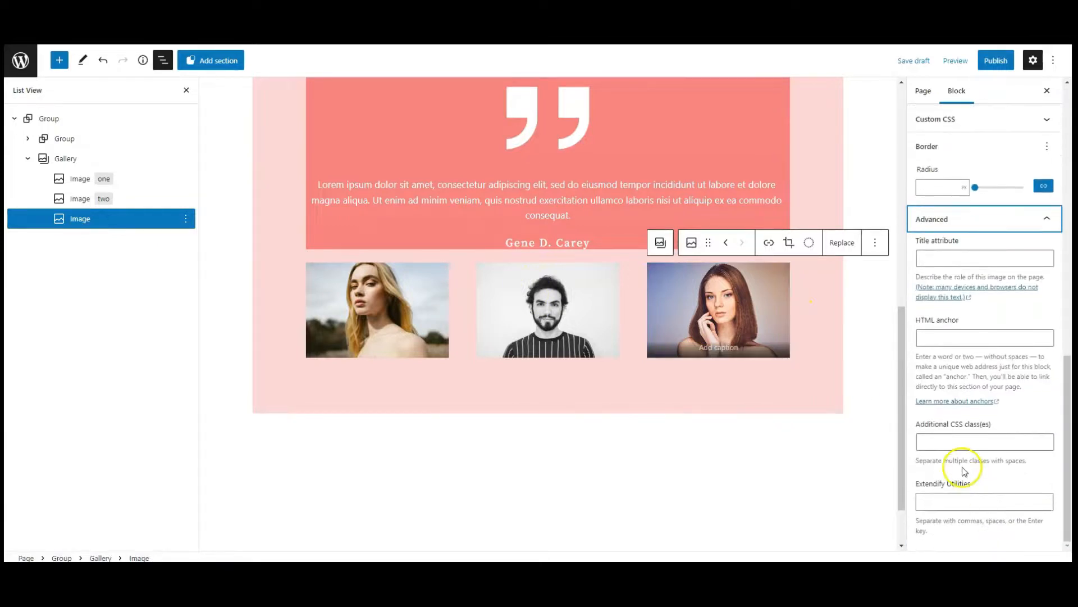
pyautogui.write('clientsimage')
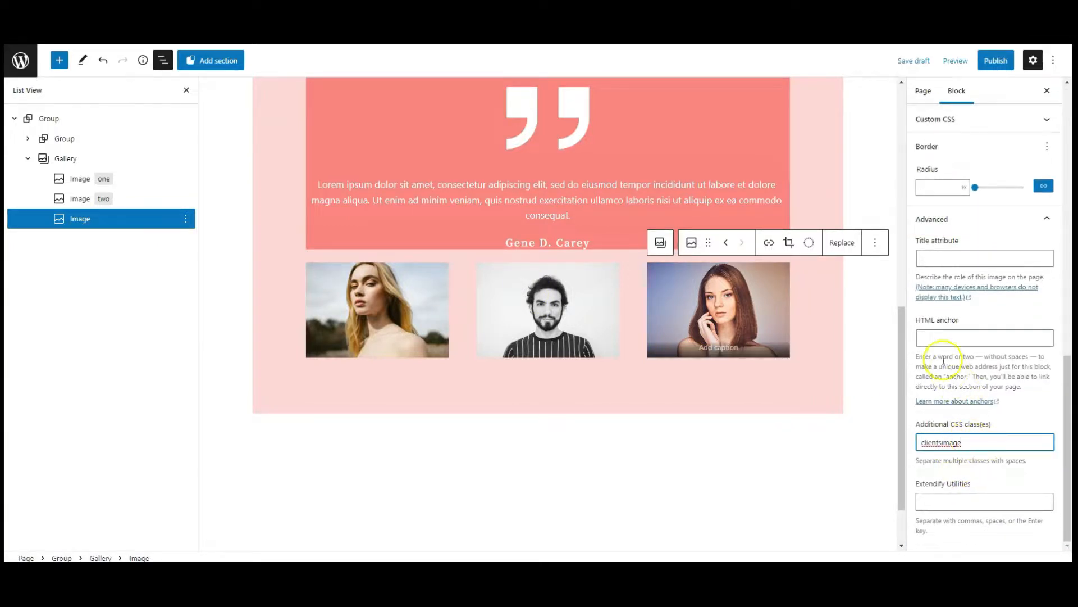
pyautogui.write('three')
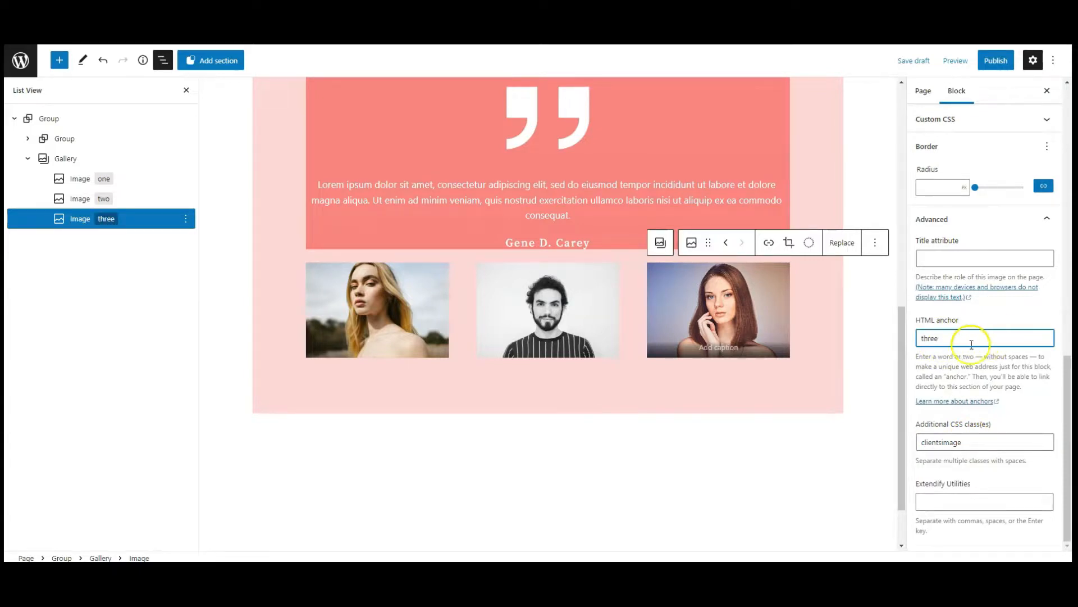
pyautogui.scroll(3)
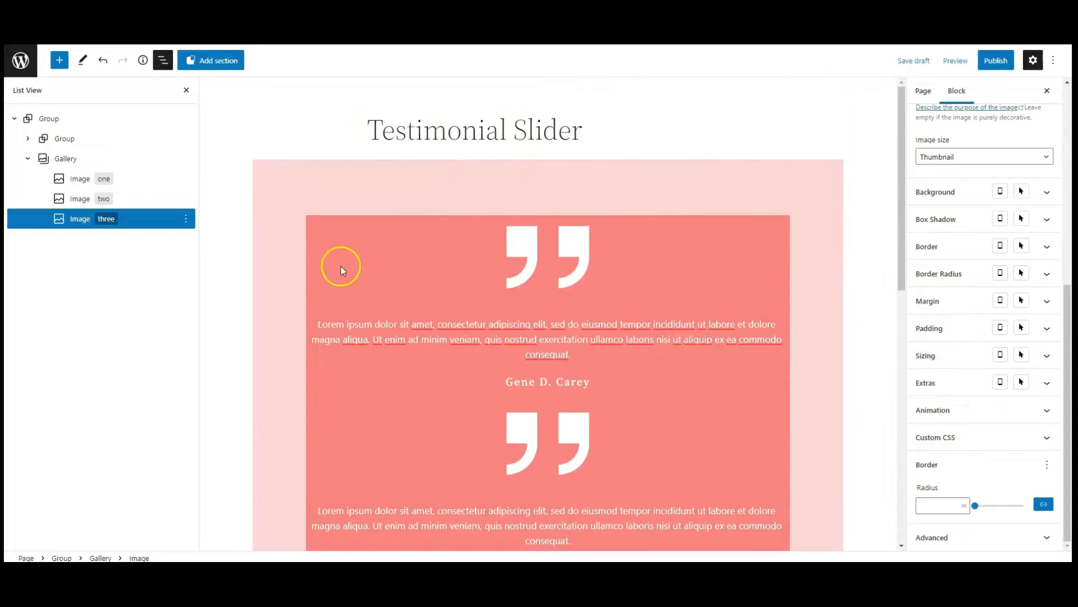
# Step: Add the CSS class 'testimonial-slider' to the outer Group and publish the page
pyautogui.click(49, 119)
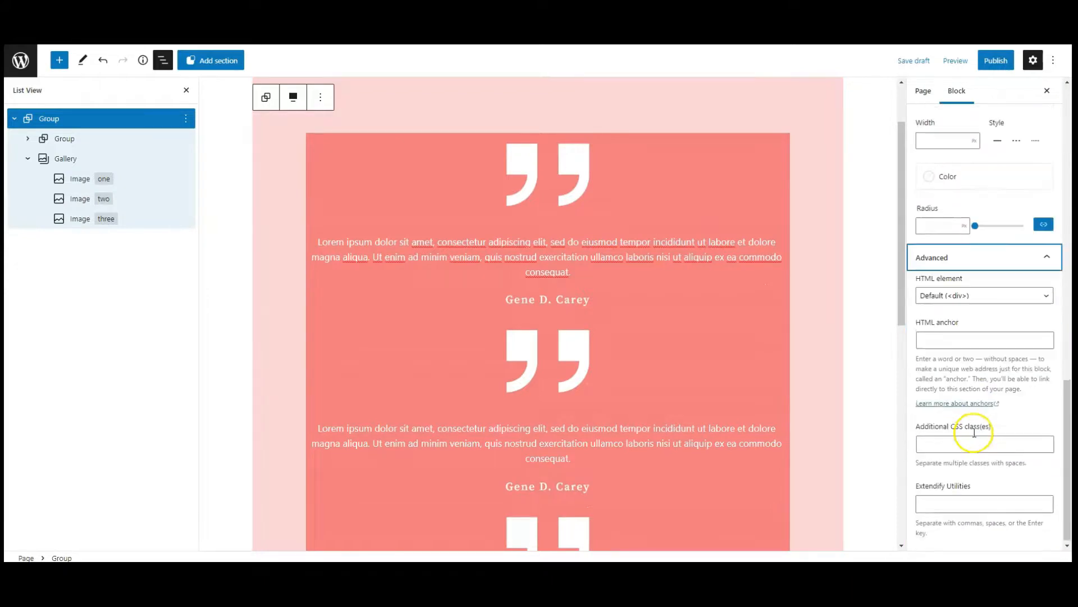
pyautogui.click(984, 442)
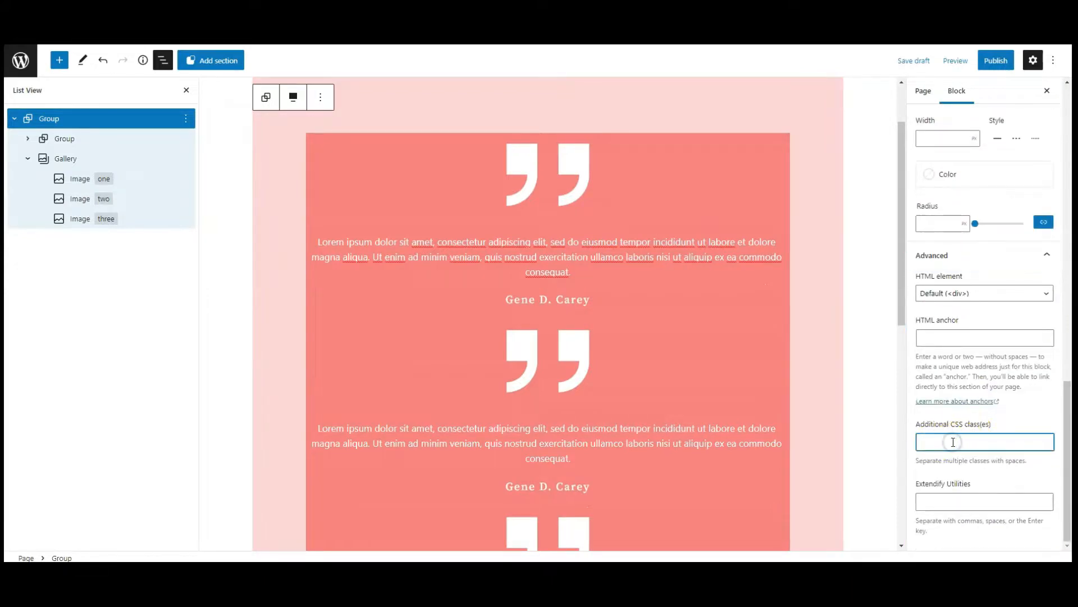
pyautogui.write('testimonial-slider')
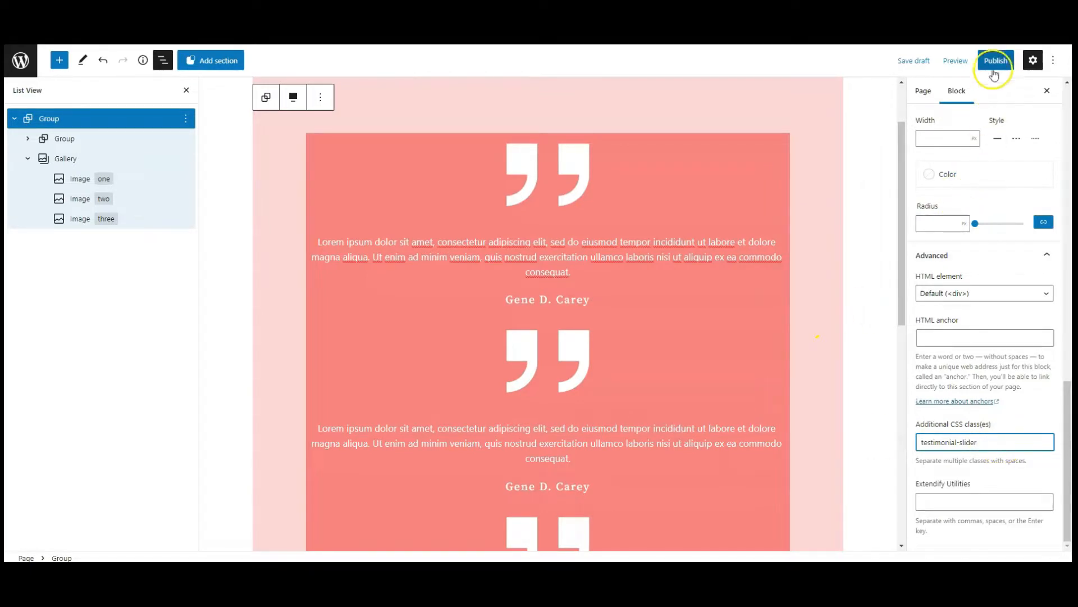
pyautogui.click(995, 60)
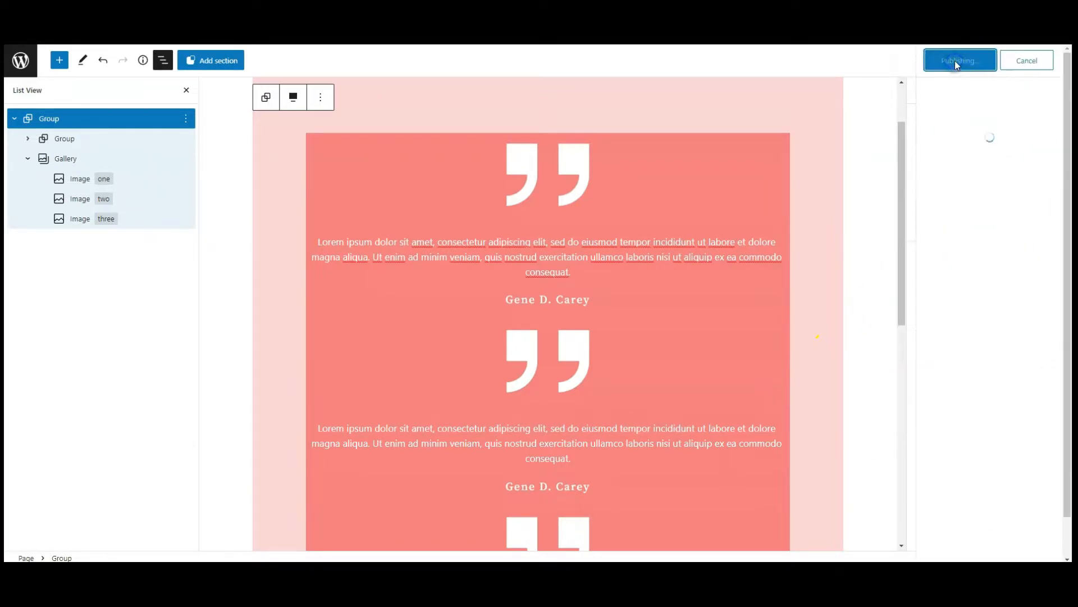
pyautogui.click(959, 60)
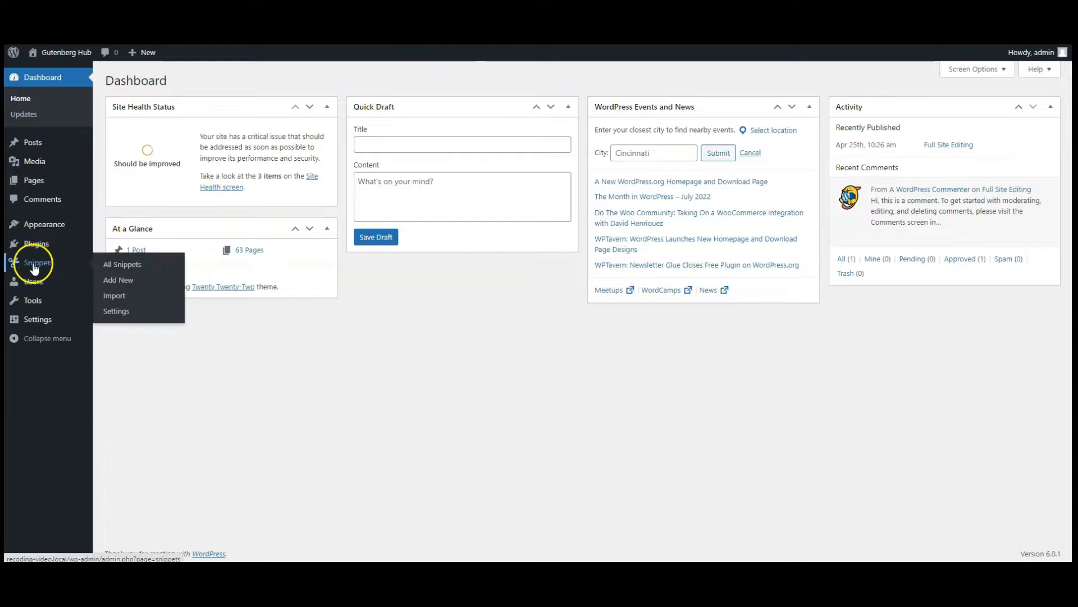
# Step: Activate the Example JavaScript snippet, add the jQuery testimonial click handler, and save it
pyautogui.click(122, 264)
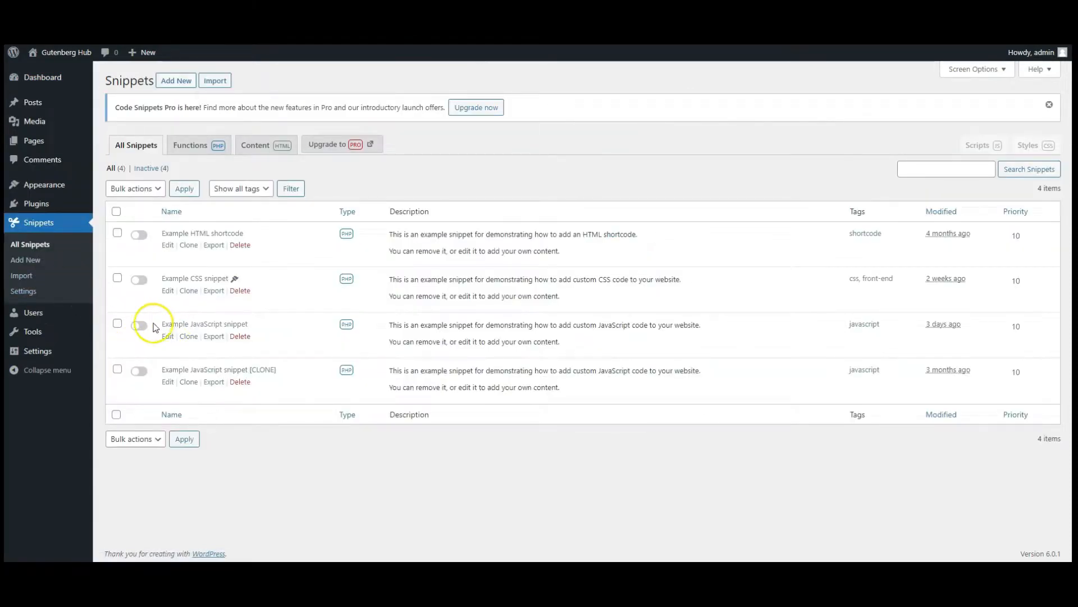
pyautogui.click(138, 325)
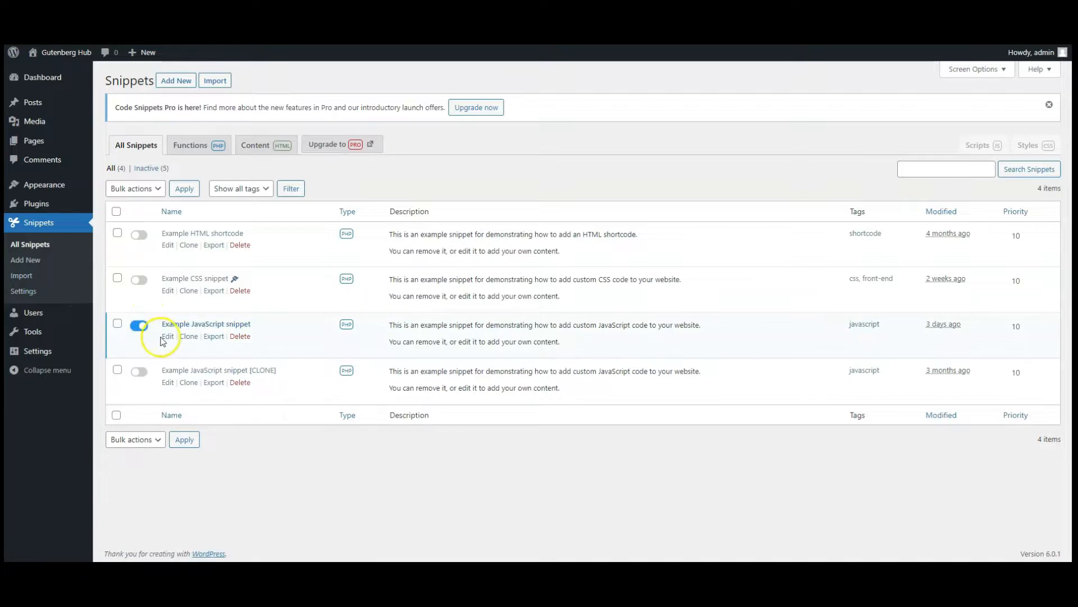
pyautogui.click(167, 336)
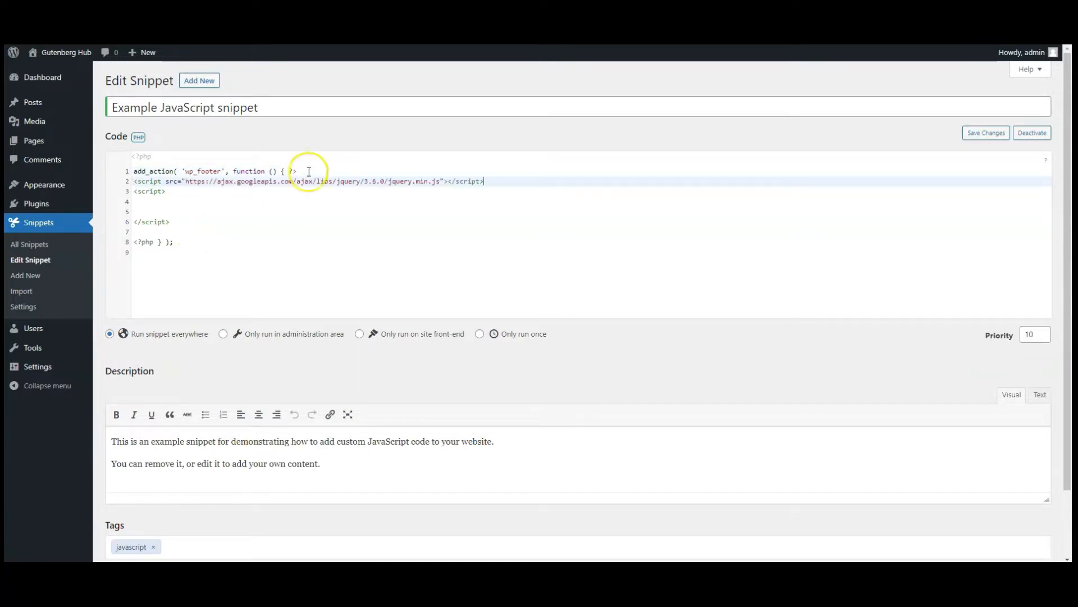
pyautogui.click(134, 202)
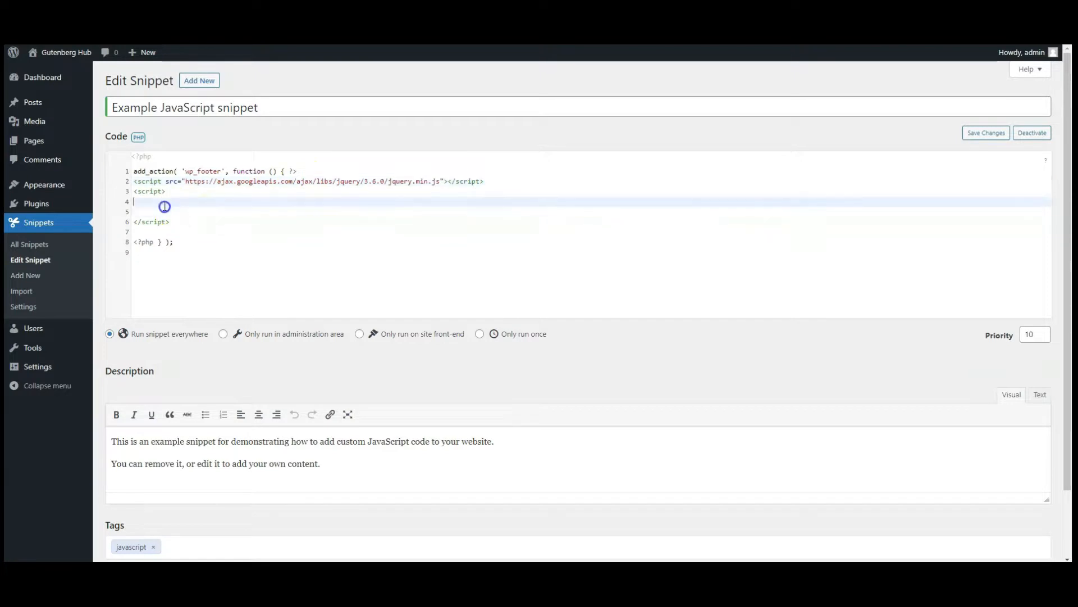
pyautogui.write('$(document).ready(function () {')
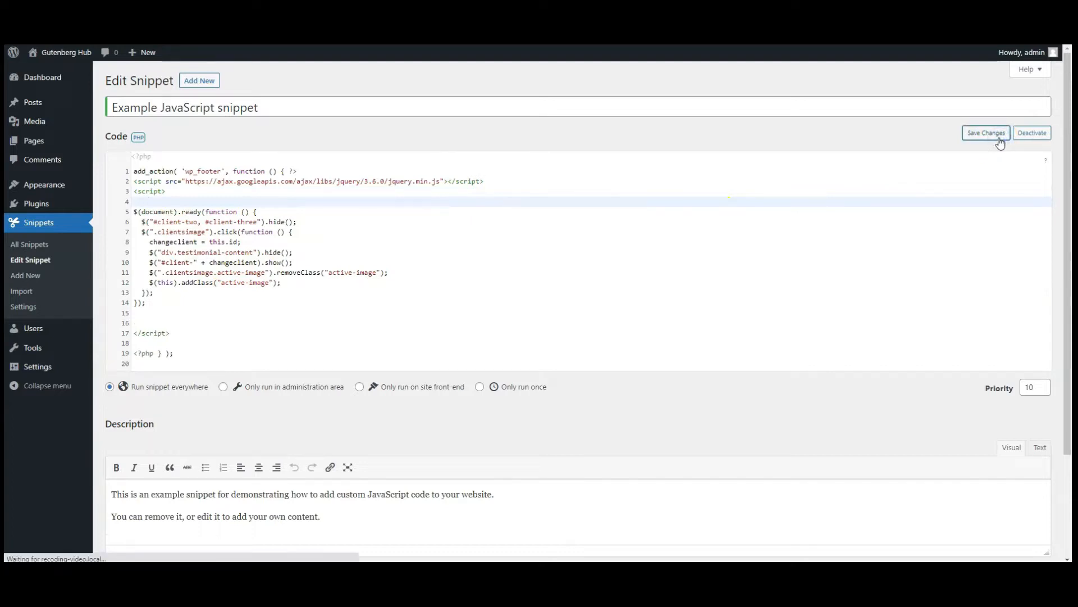
pyautogui.click(985, 132)
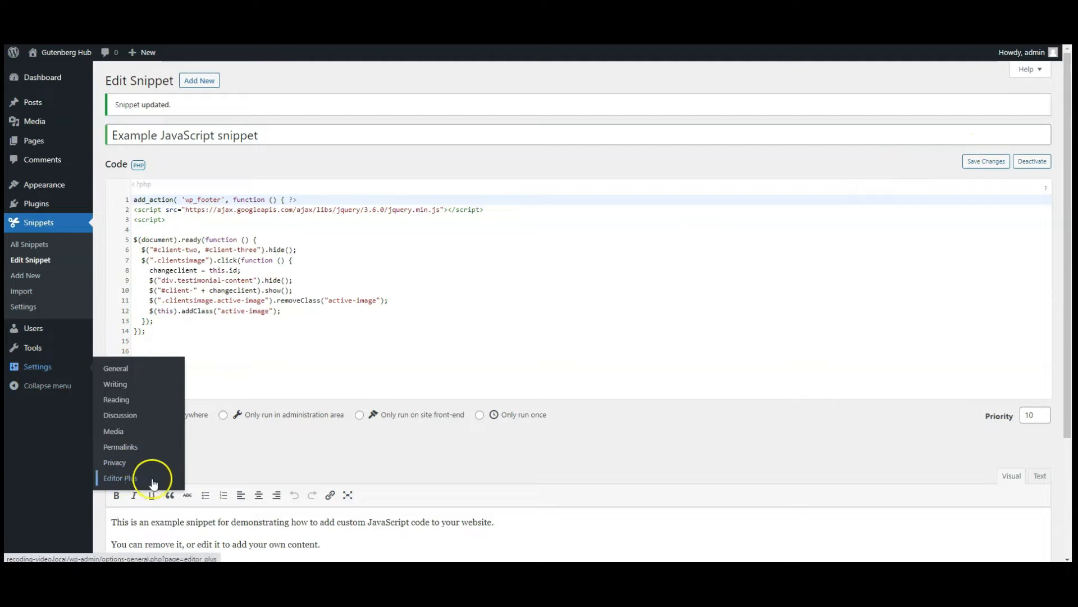
# Step: Review the testimonial-slider styles in Editor Plus Advanced Global CSS and save them
pyautogui.click(120, 477)
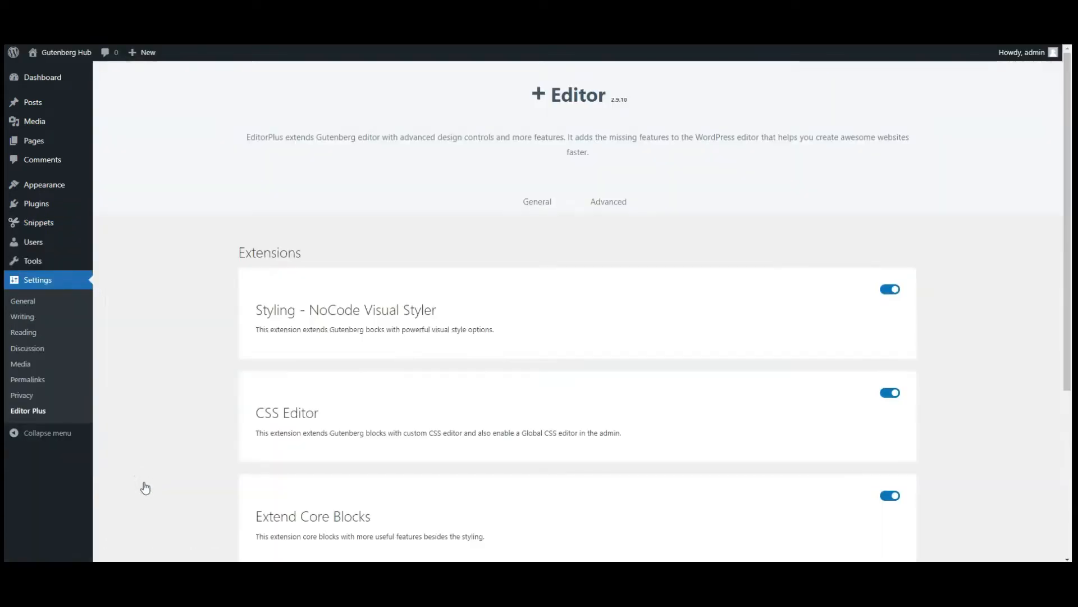
pyautogui.click(612, 201)
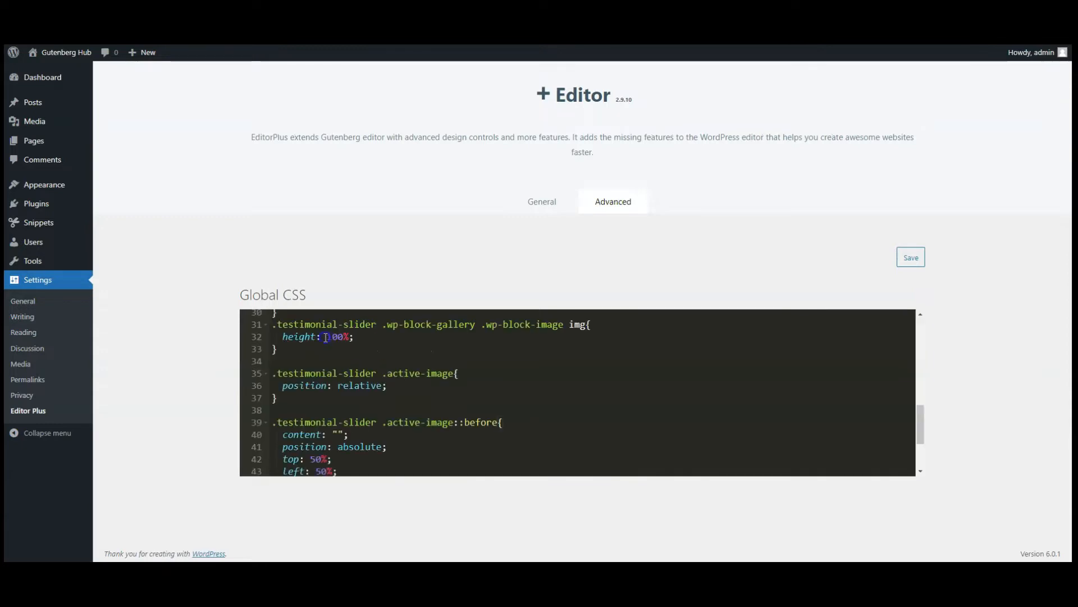
pyautogui.scroll(3)
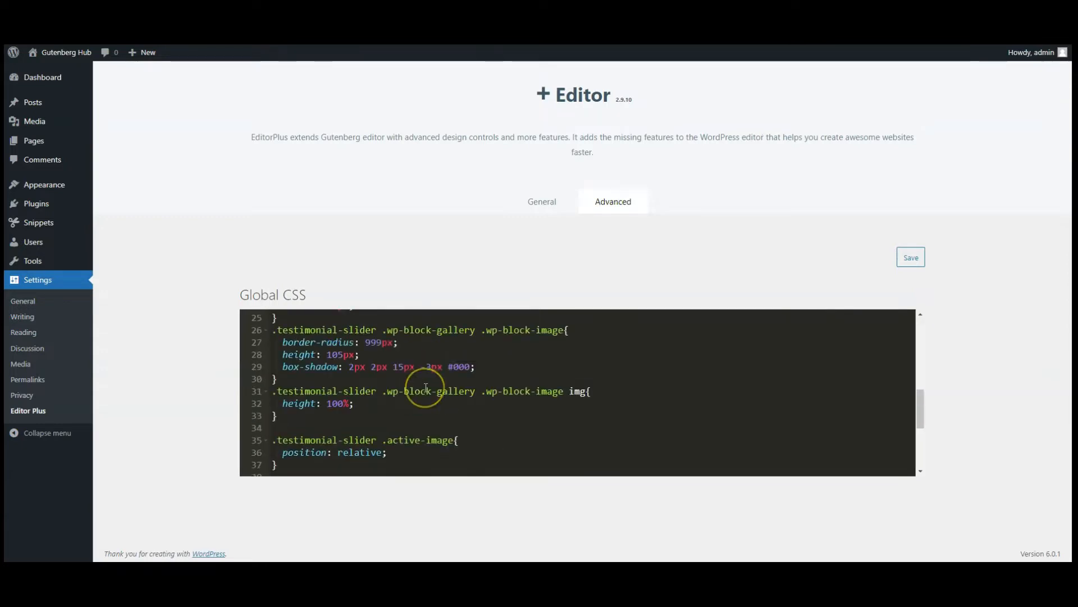
pyautogui.scroll(3)
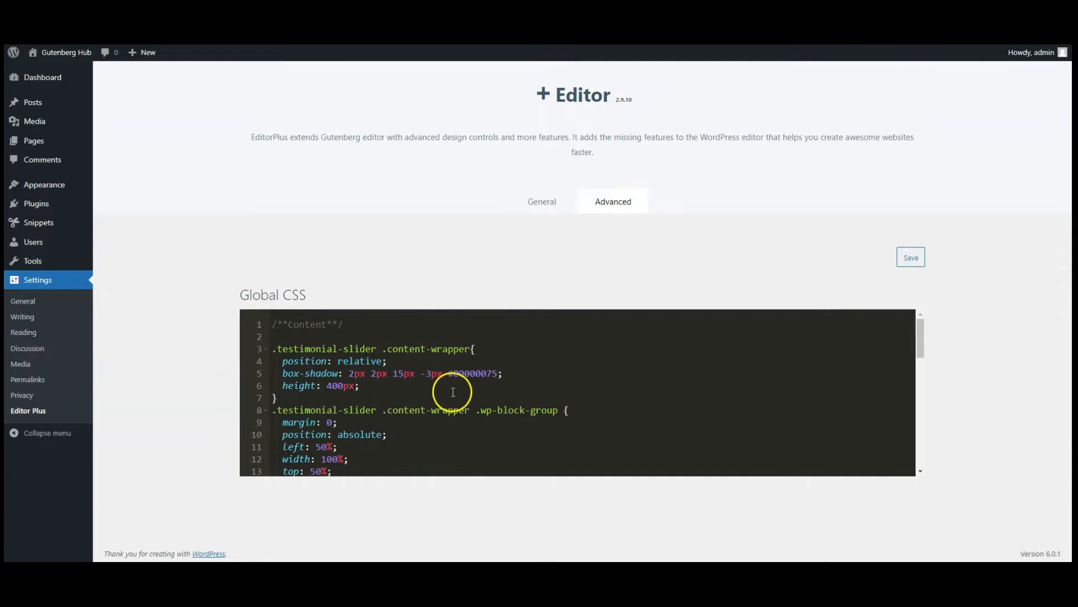
pyautogui.click(911, 257)
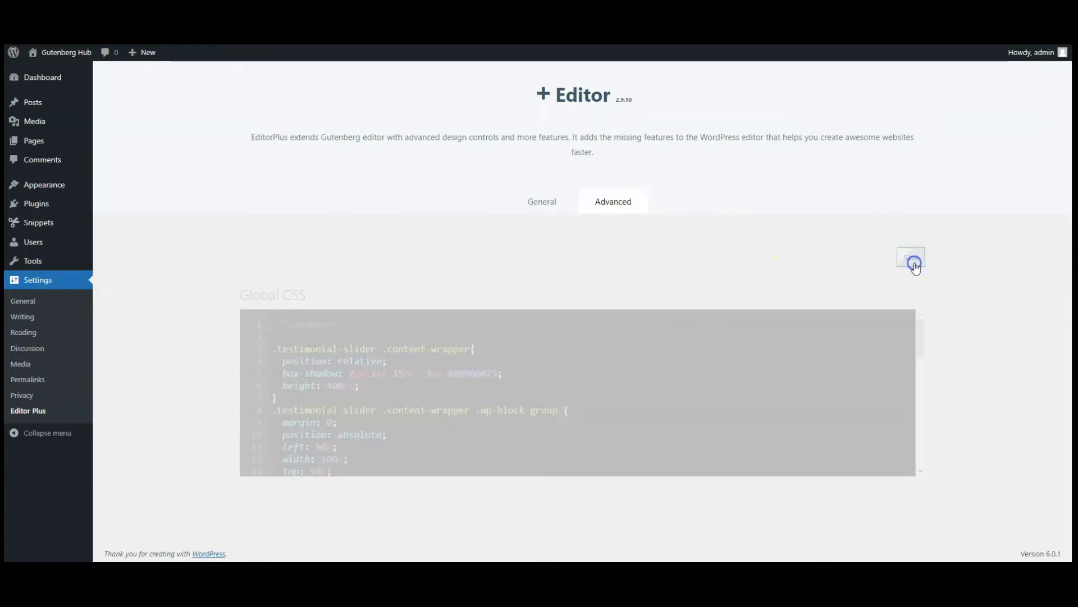
pyautogui.click(911, 258)
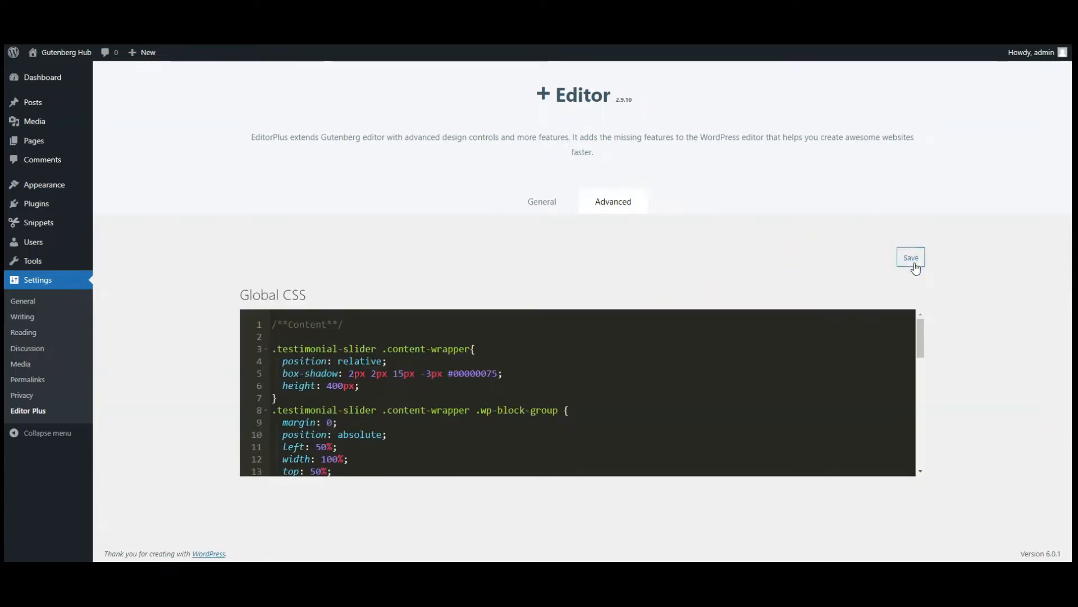
pyautogui.click(910, 260)
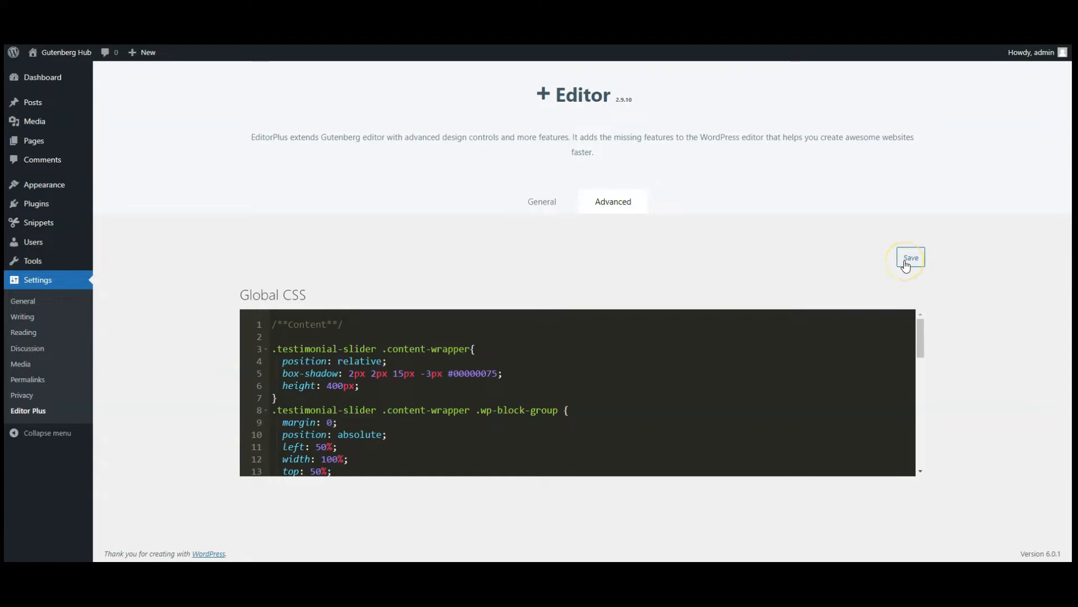
pyautogui.click(911, 258)
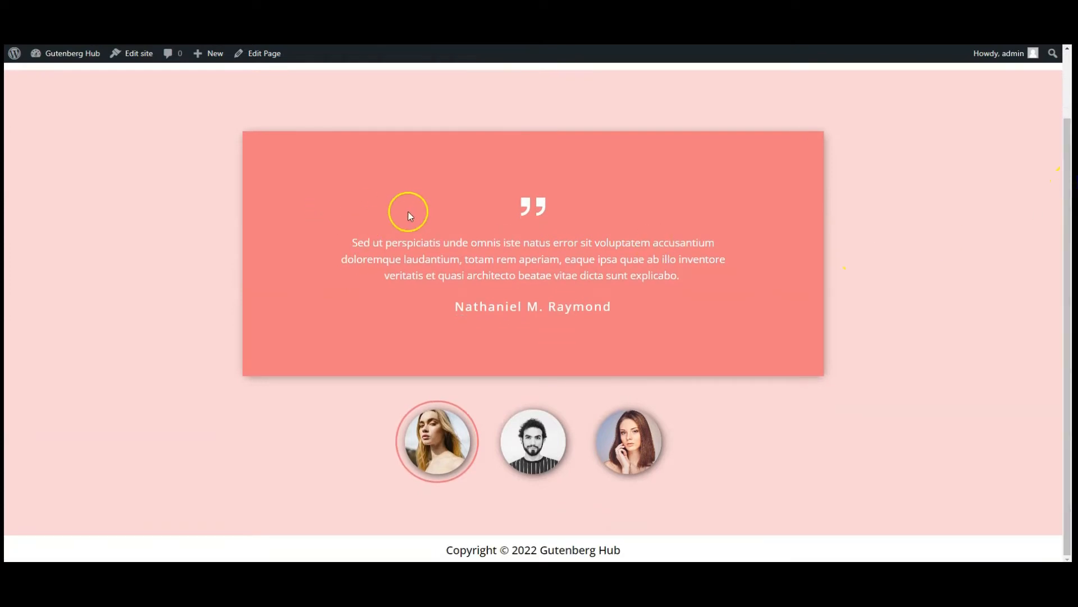
pyautogui.moveTo(445, 457)
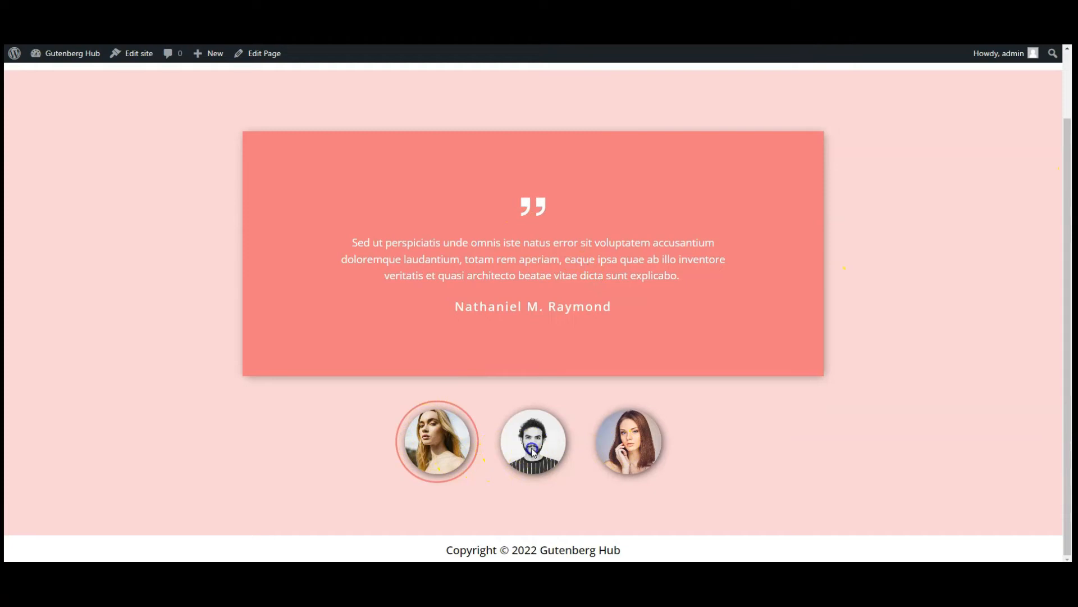
# Step: Click the second and third client photos on the live page to confirm quotes swap
pyautogui.click(532, 440)
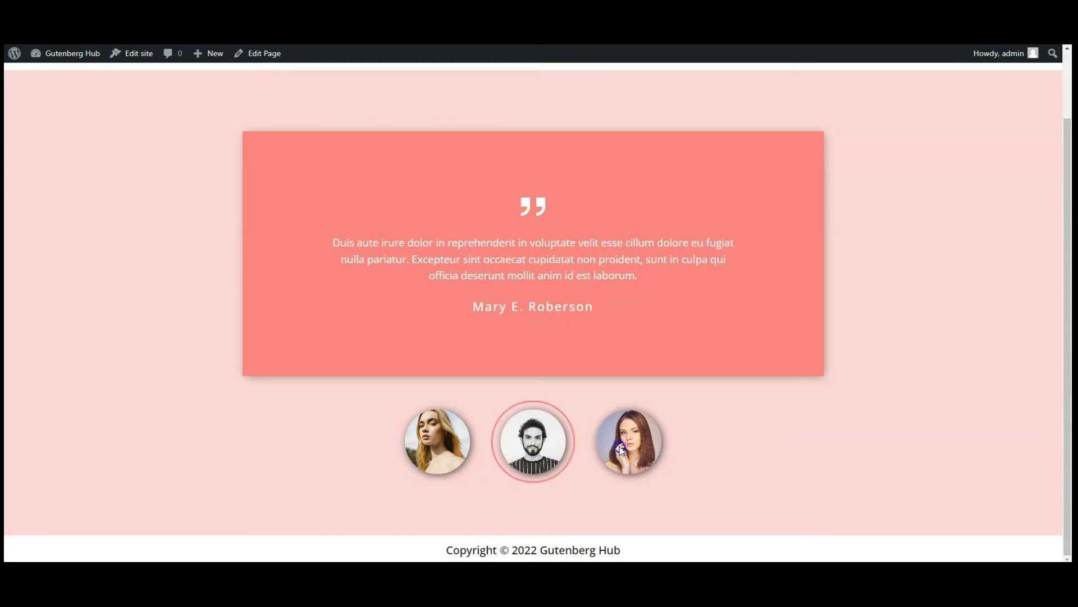
pyautogui.click(627, 441)
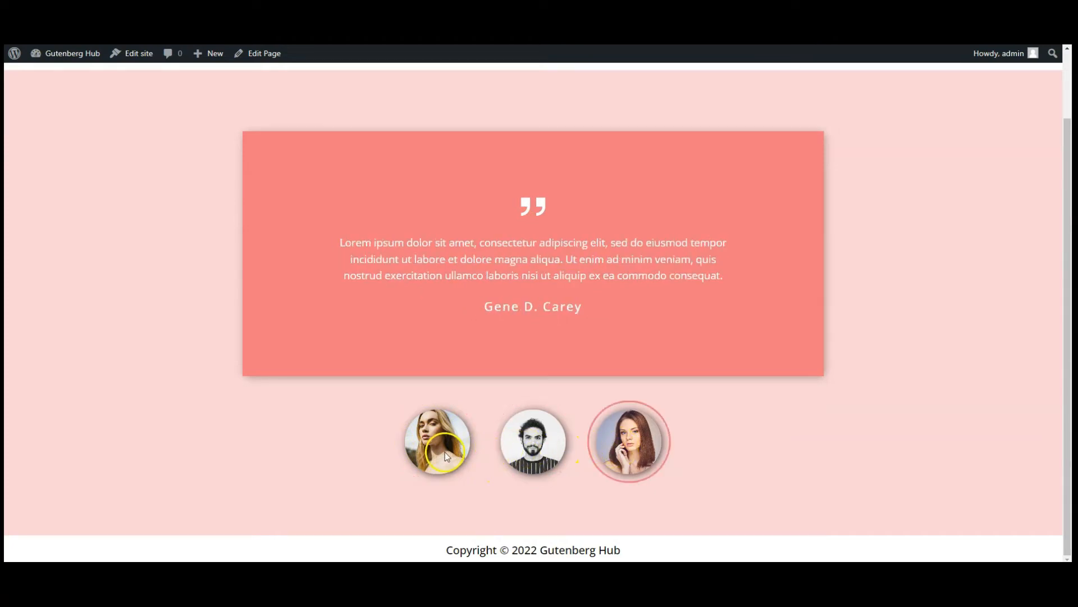
pyautogui.click(532, 441)
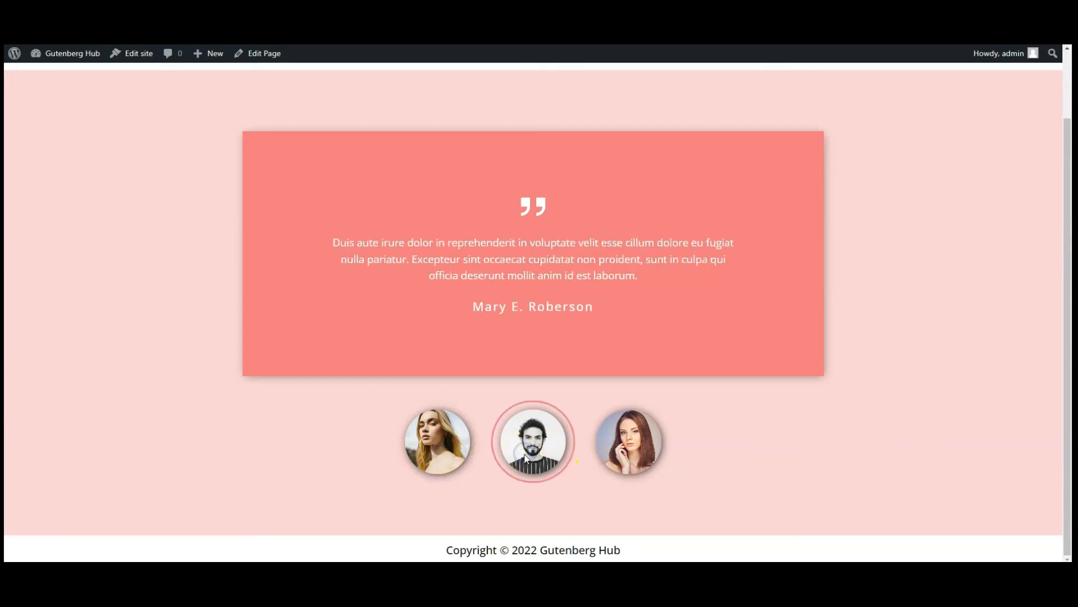